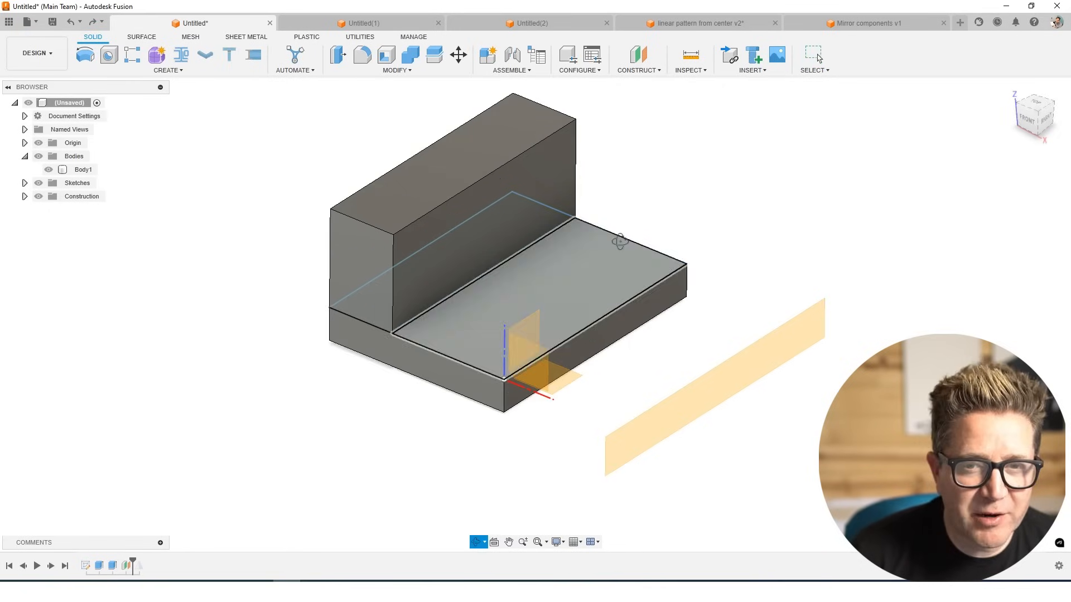
Step: Glance at Mirror under CREATE, then switch to the Untitled(3) design with the curved block
drag(618, 239, 617, 232)
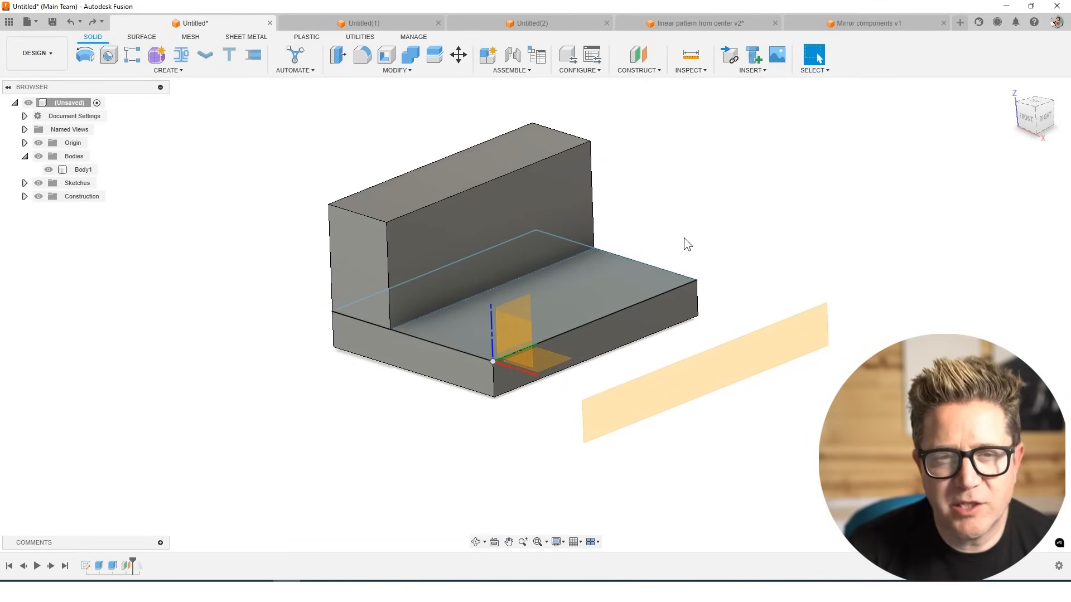
click(167, 58)
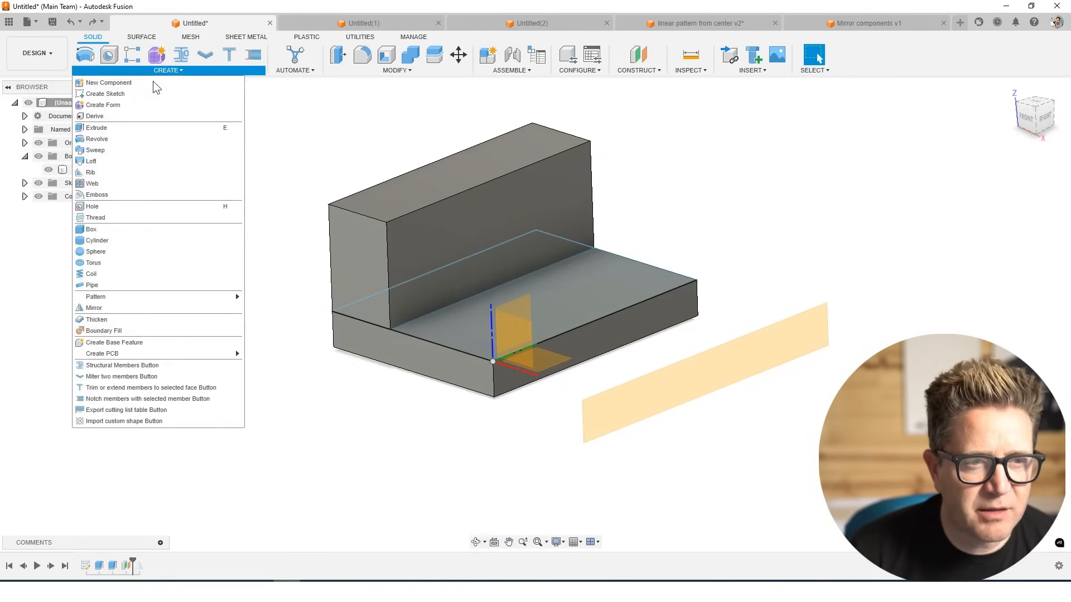
mouse_move(118, 293)
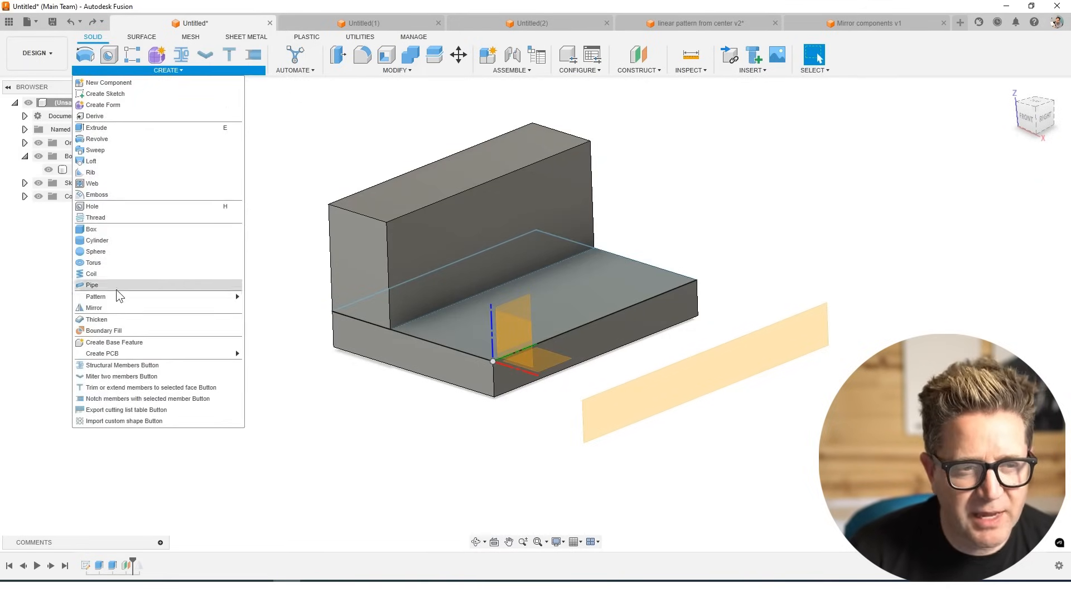
mouse_move(93, 308)
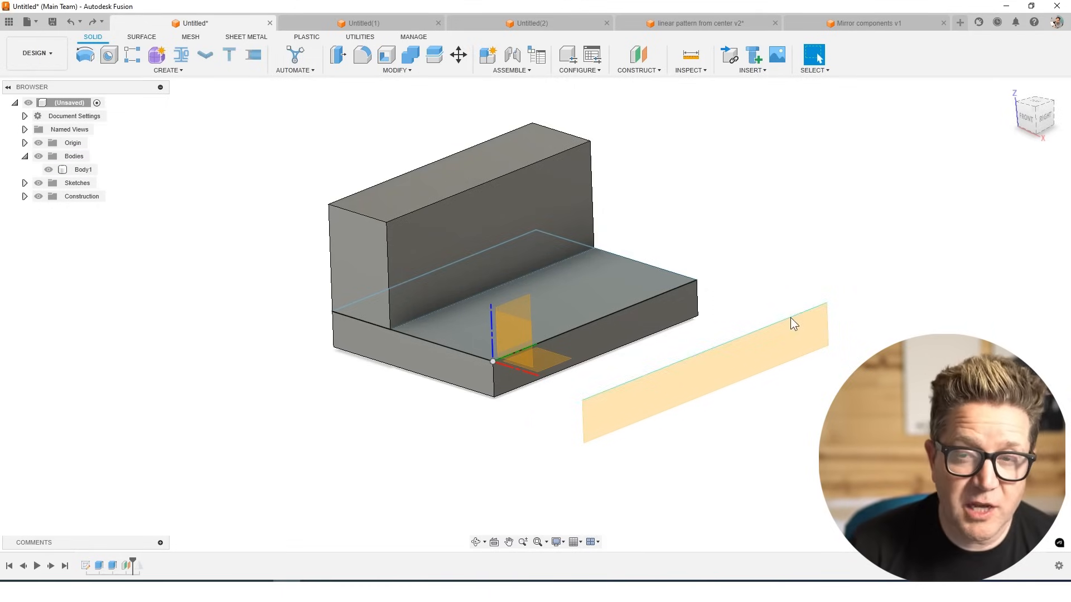
click(959, 22)
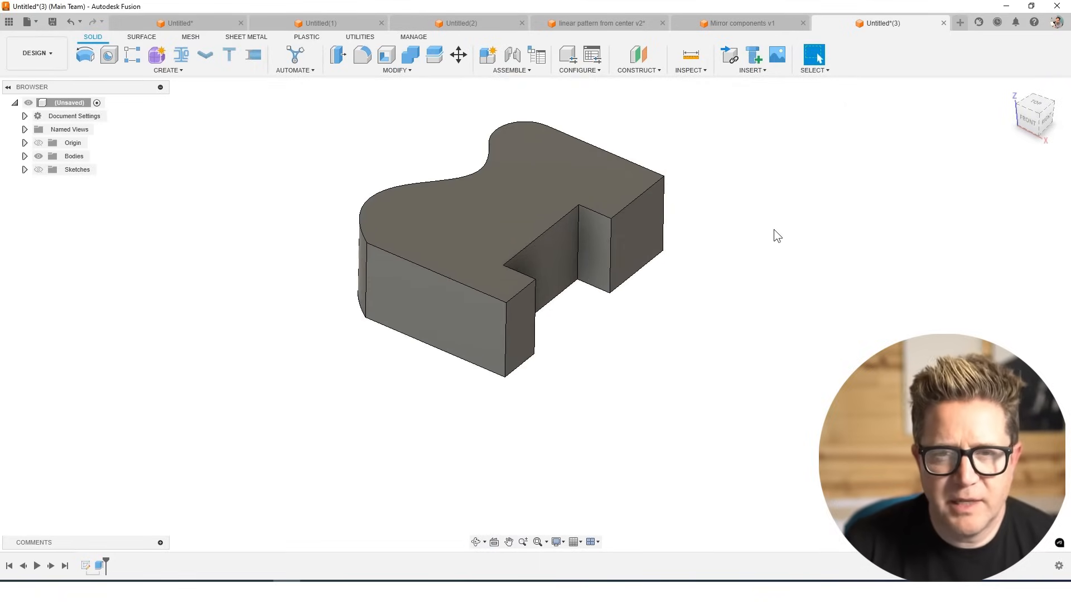
Step: Mirror the extruded block across its end face to form a doubled symmetric body
click(167, 70)
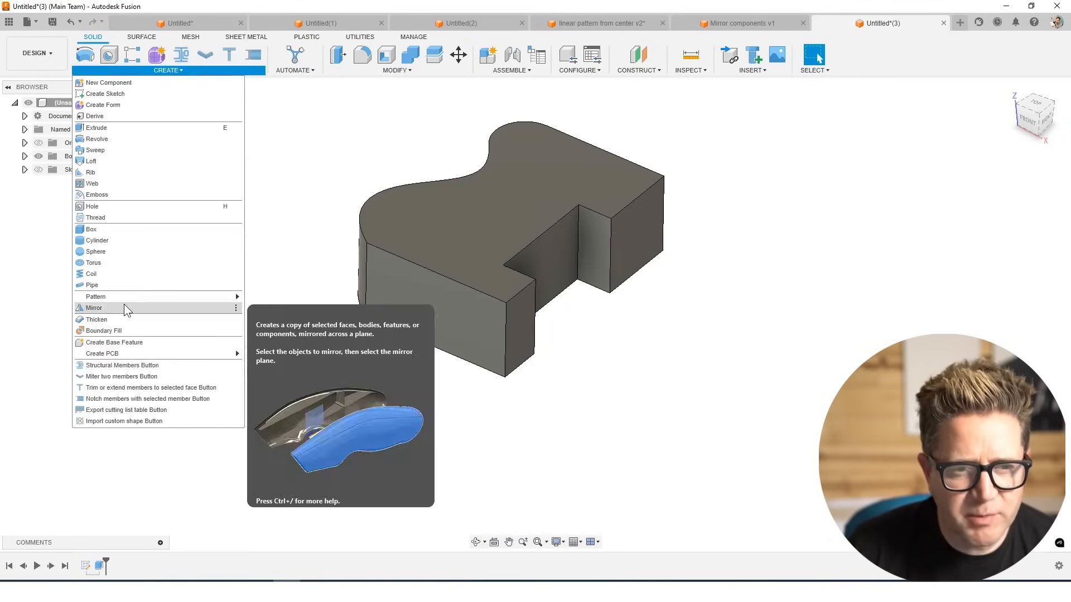
click(94, 308)
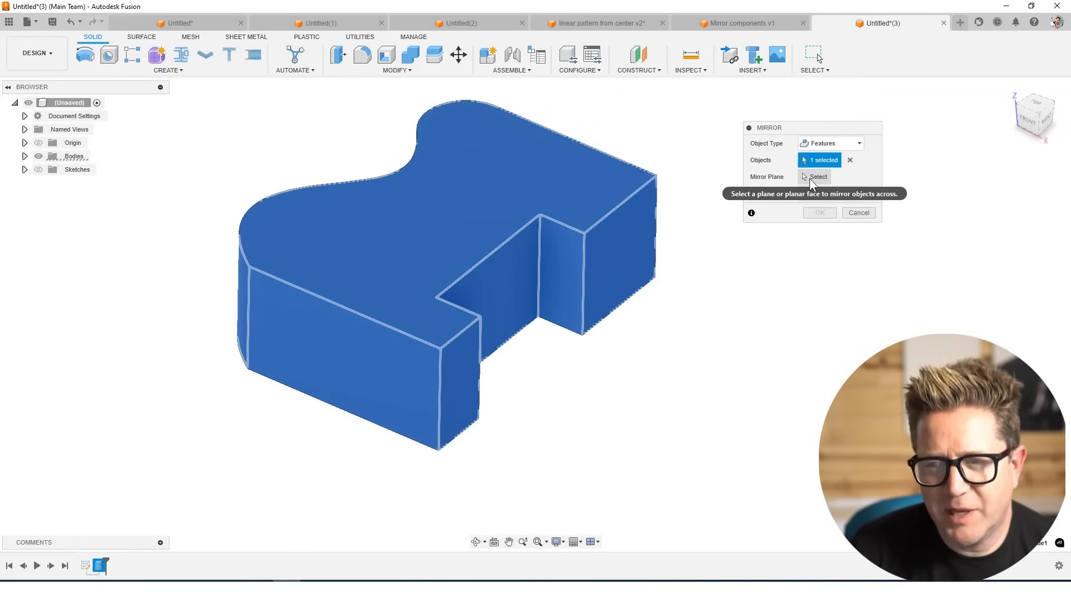
click(816, 177)
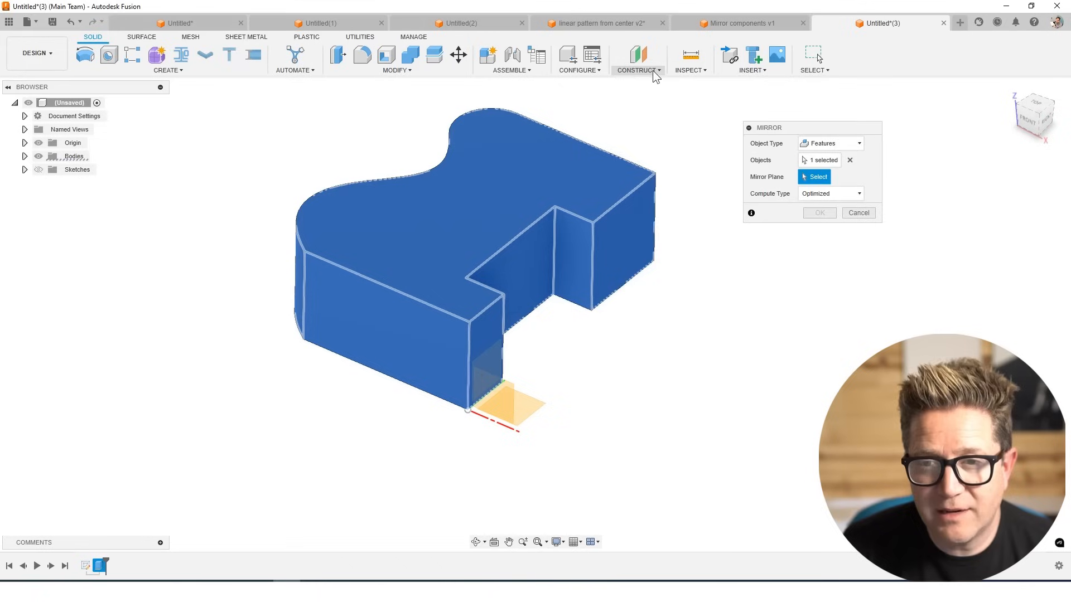
click(637, 69)
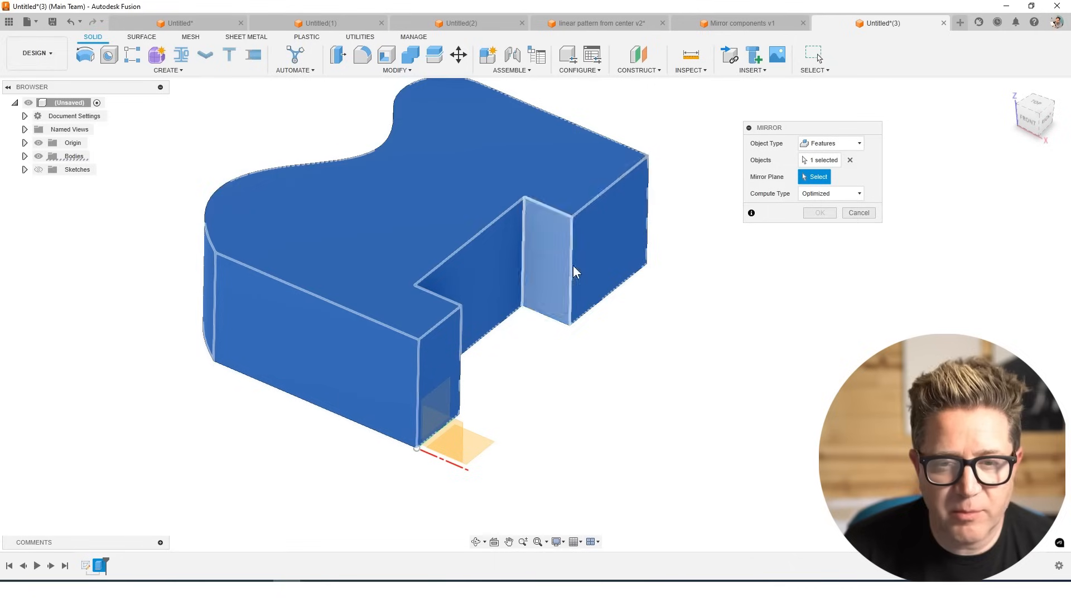
click(601, 254)
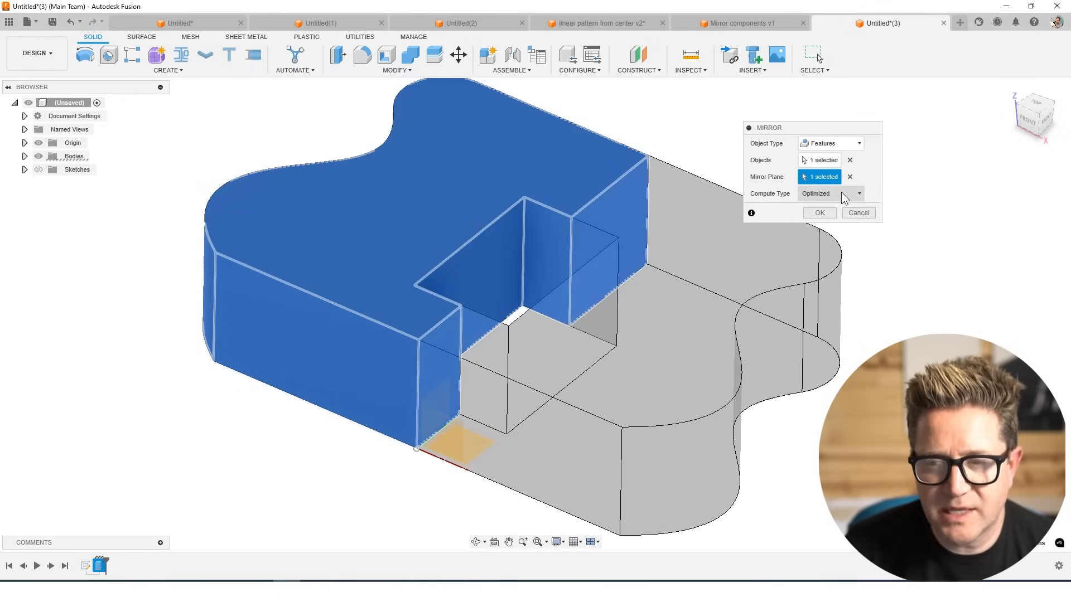
click(820, 212)
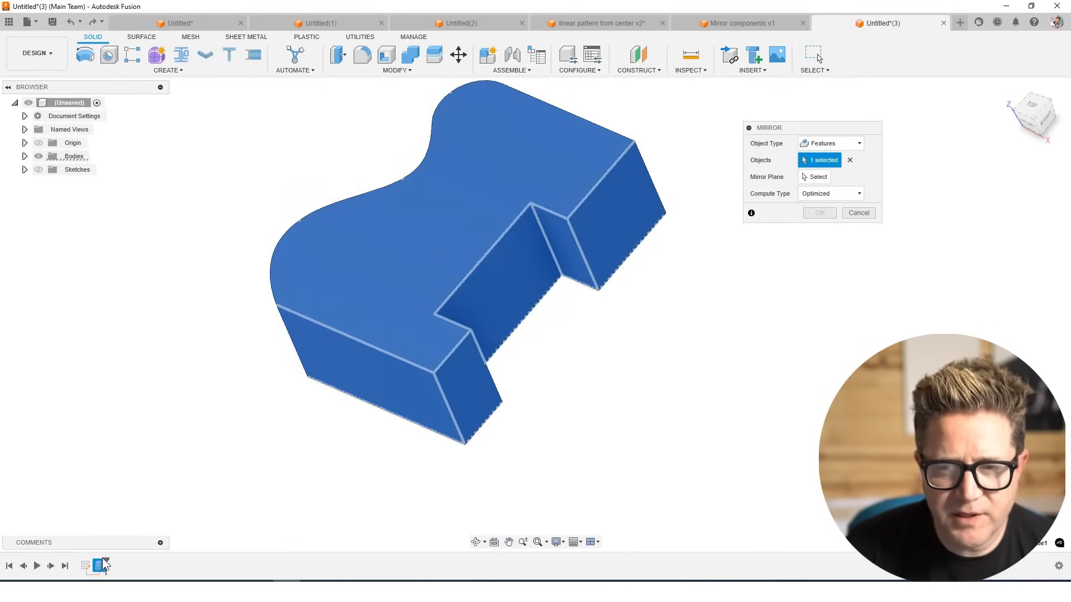
click(818, 177)
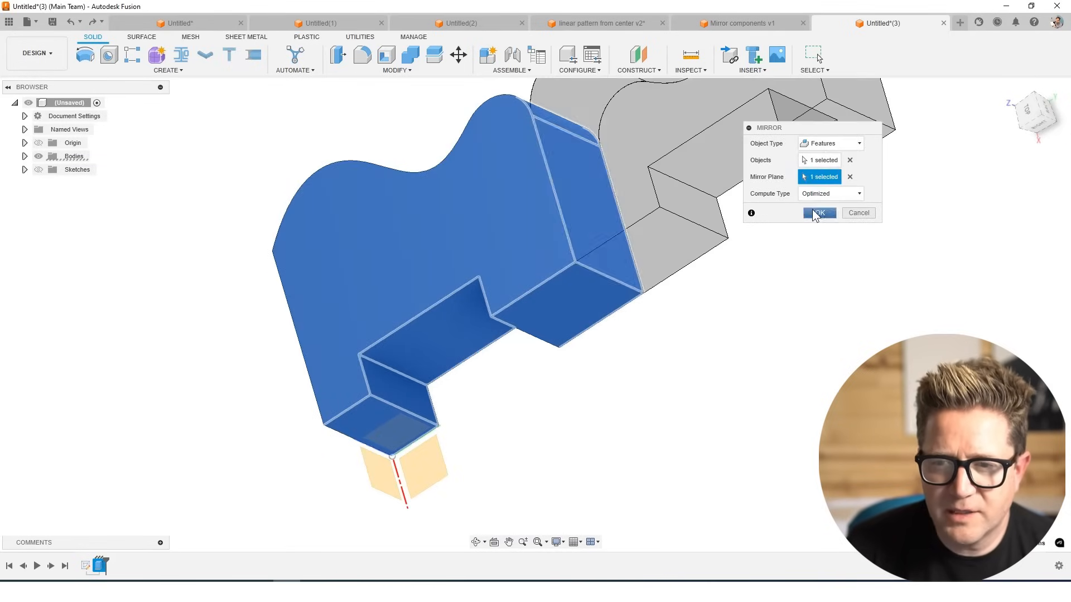
click(819, 212)
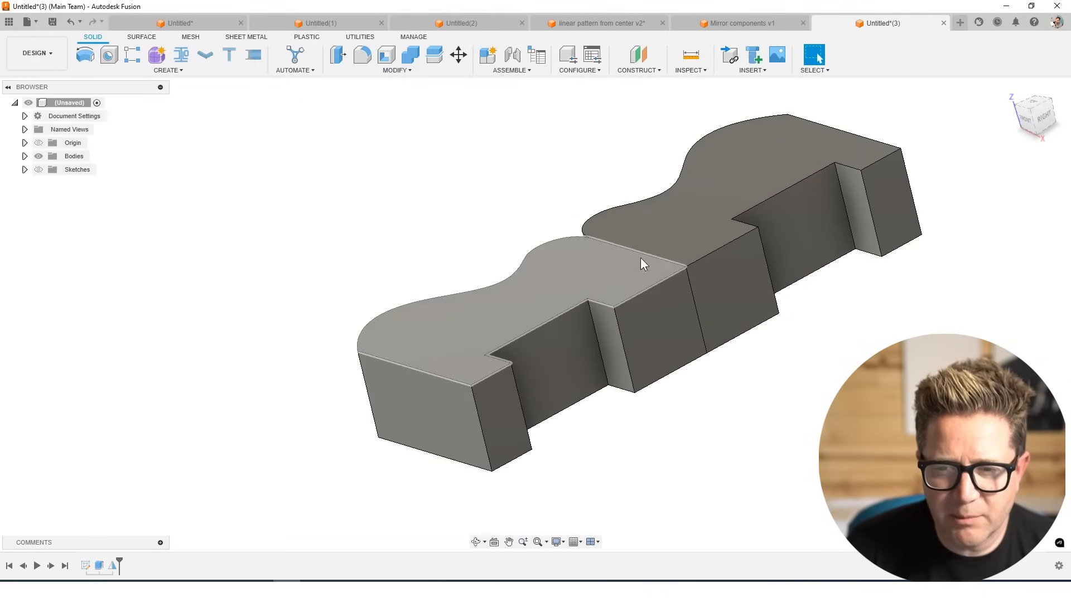
Step: Combine Body1 (target) with Body2 (tool) to join the mirrored halves into one body
drag(643, 266, 673, 291)
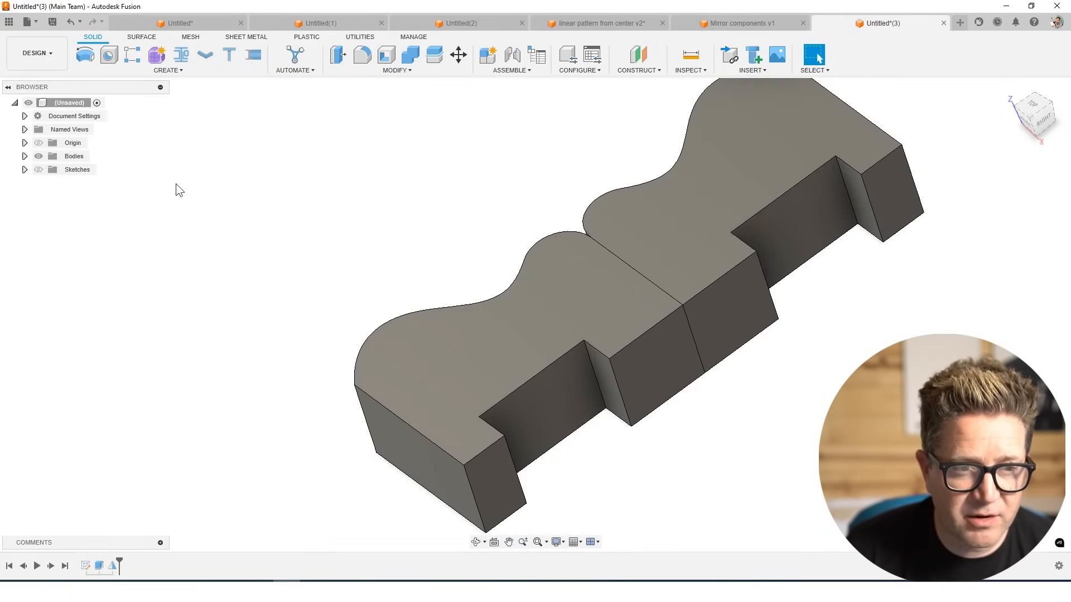
click(25, 141)
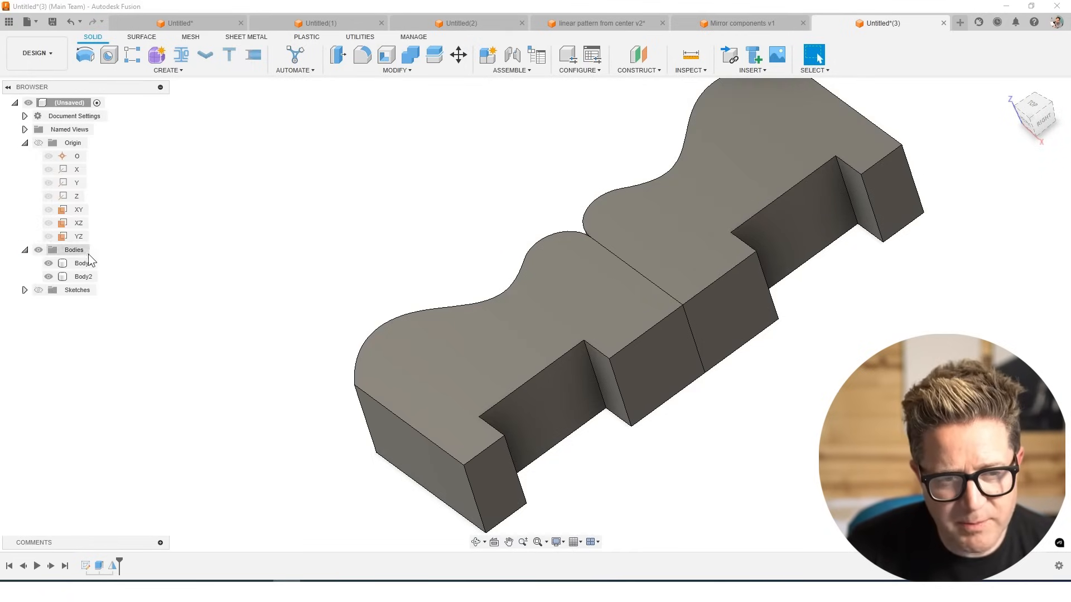
click(84, 277)
text(COMBINE)
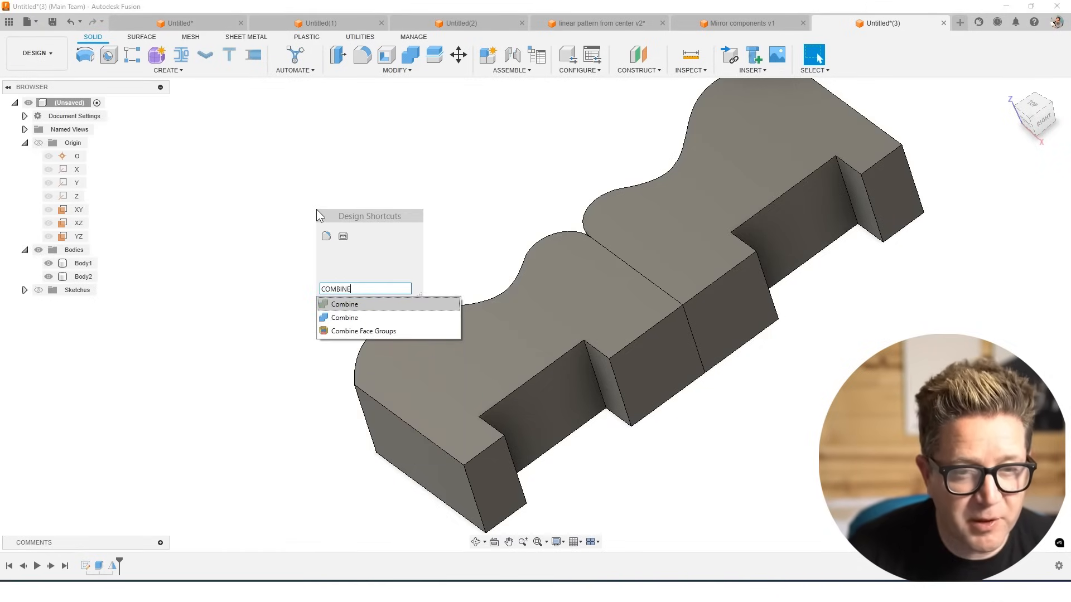
mouse_move(413, 62)
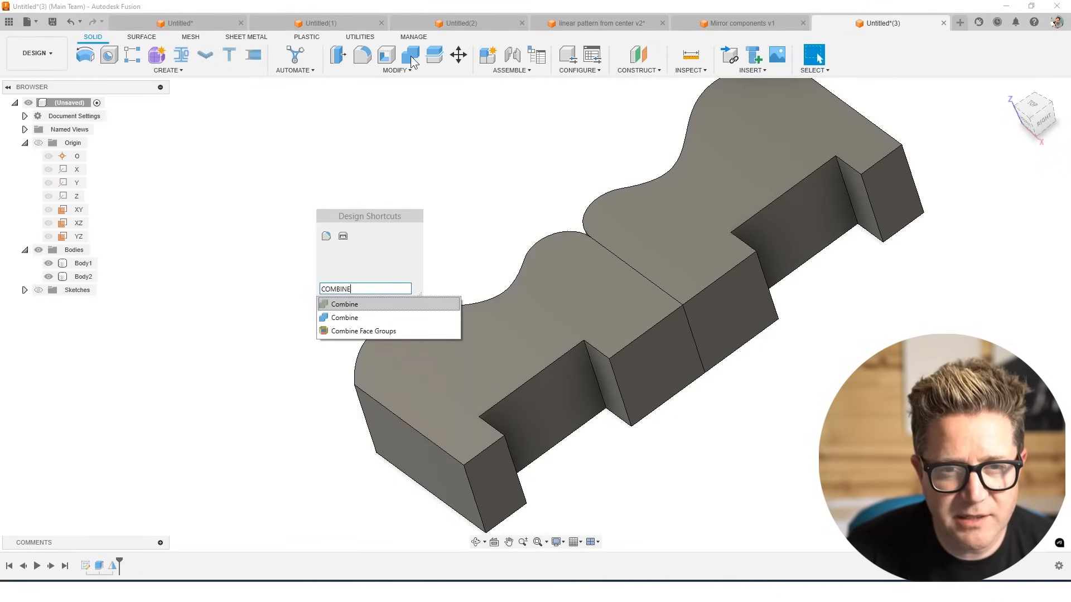
click(343, 303)
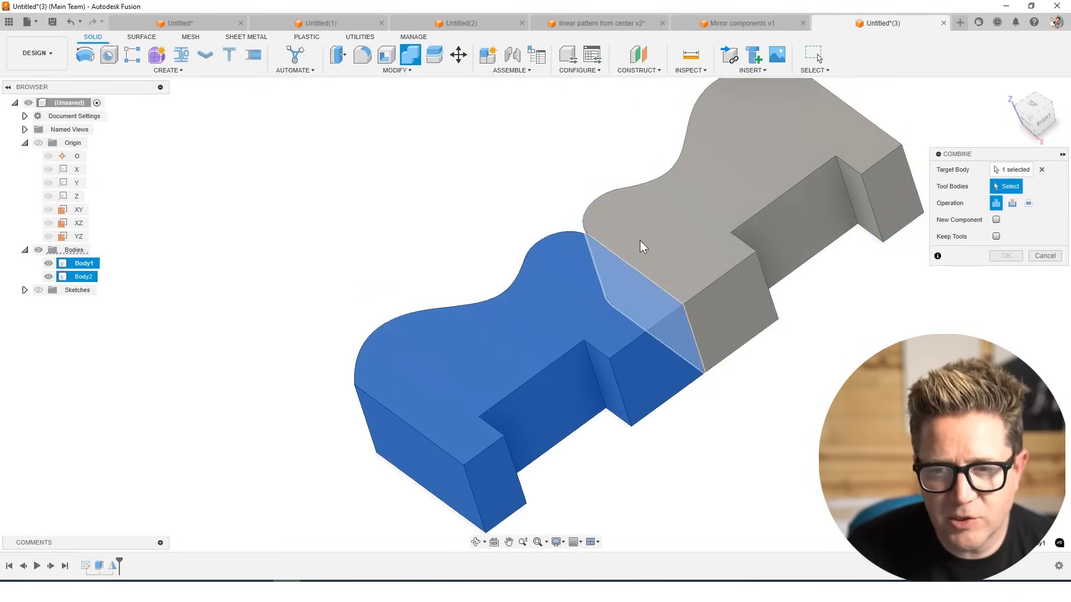
click(1004, 255)
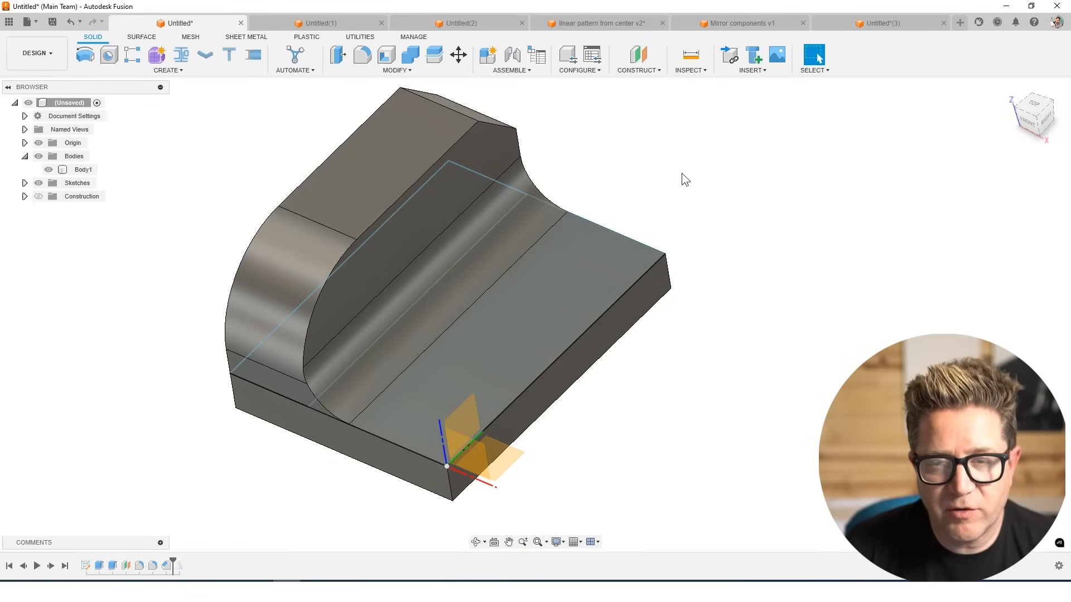
Step: Start Mirror via MIR, set Object Type to Bodies, select the L-shaped body and a mirror plane
text(MIR)
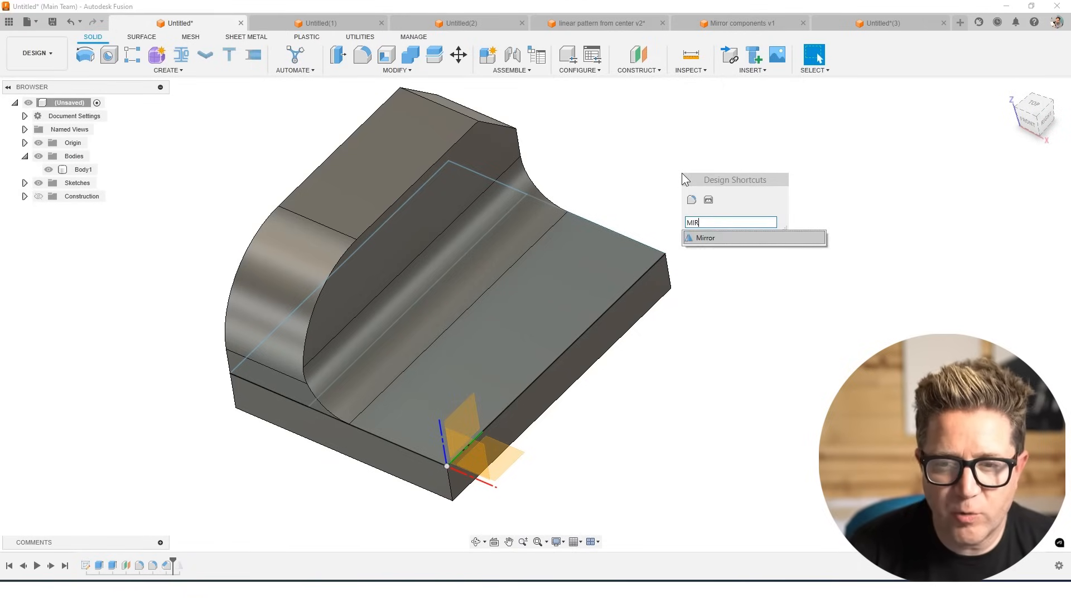
click(704, 238)
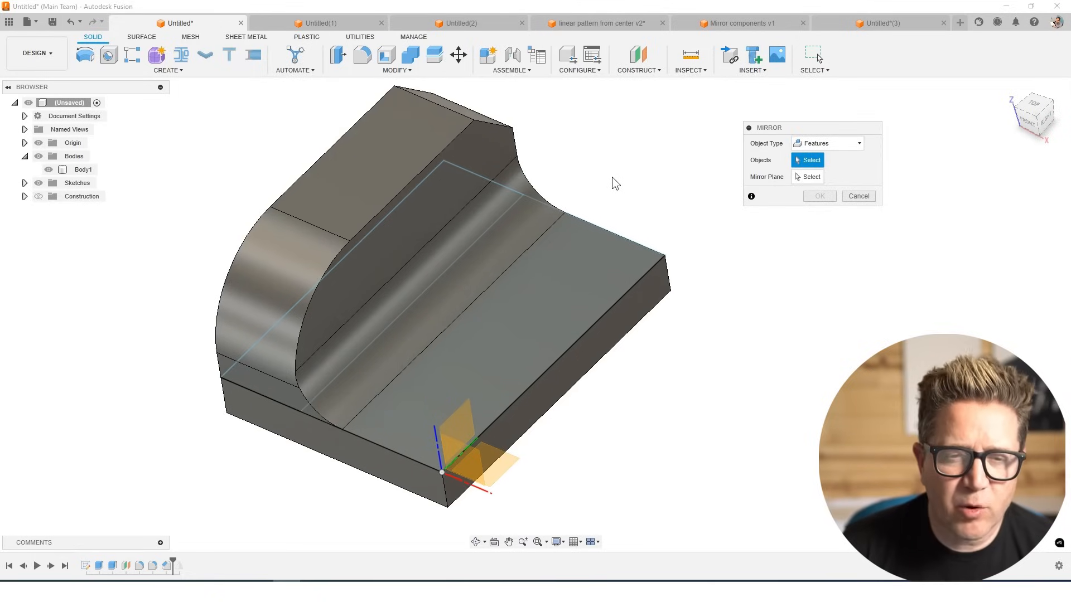
mouse_move(613, 185)
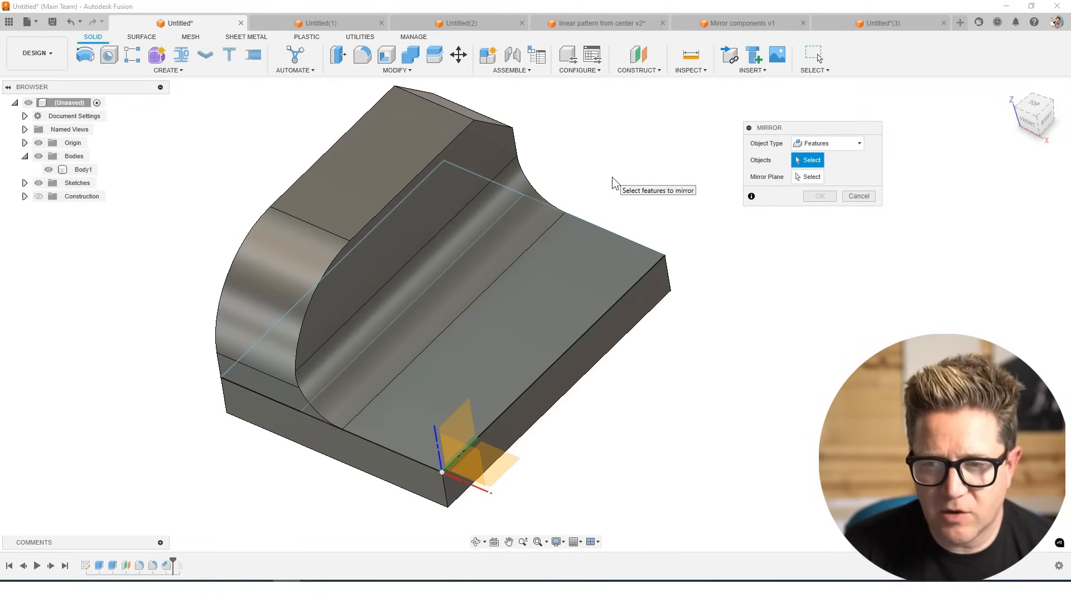
click(826, 144)
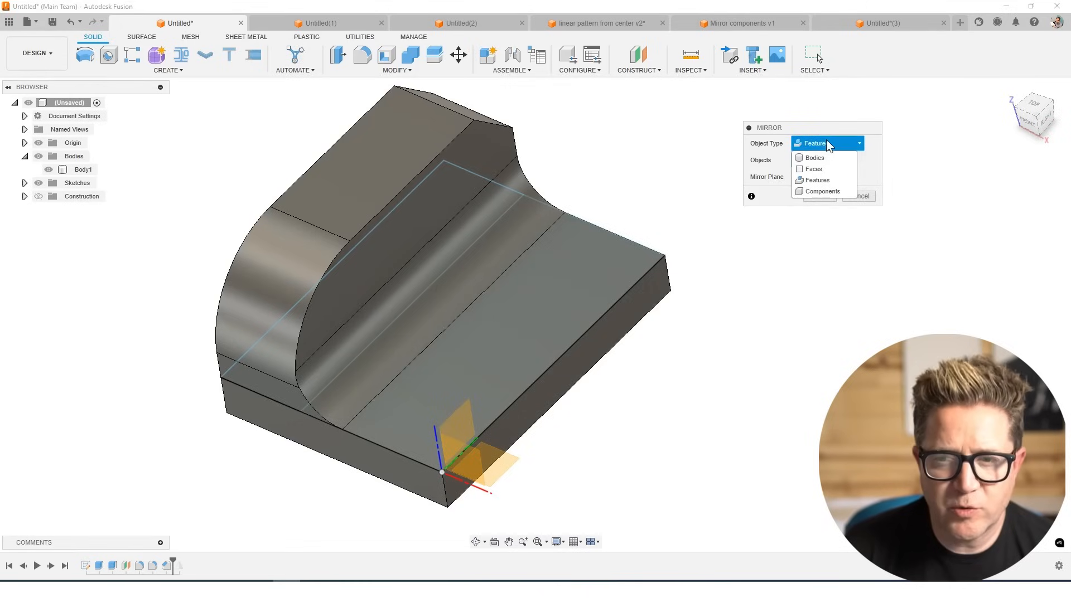
click(813, 157)
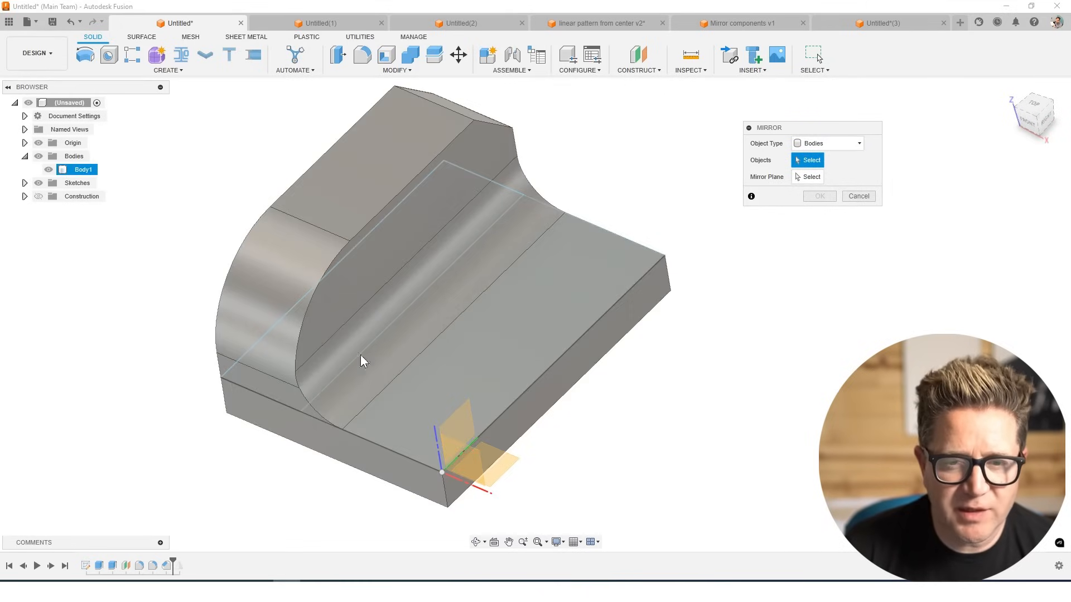
click(827, 143)
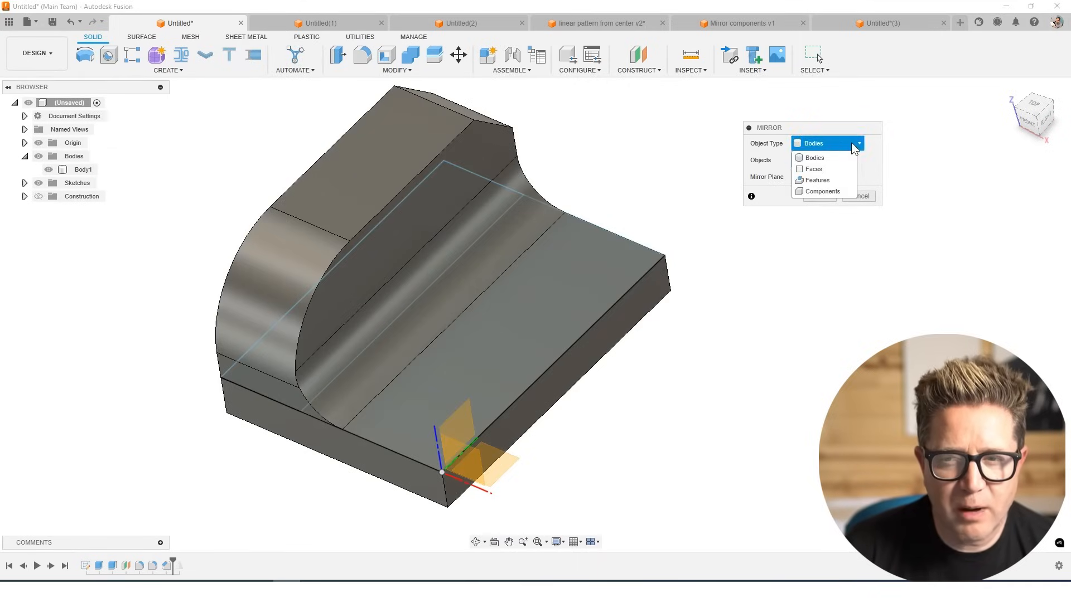
mouse_move(824, 190)
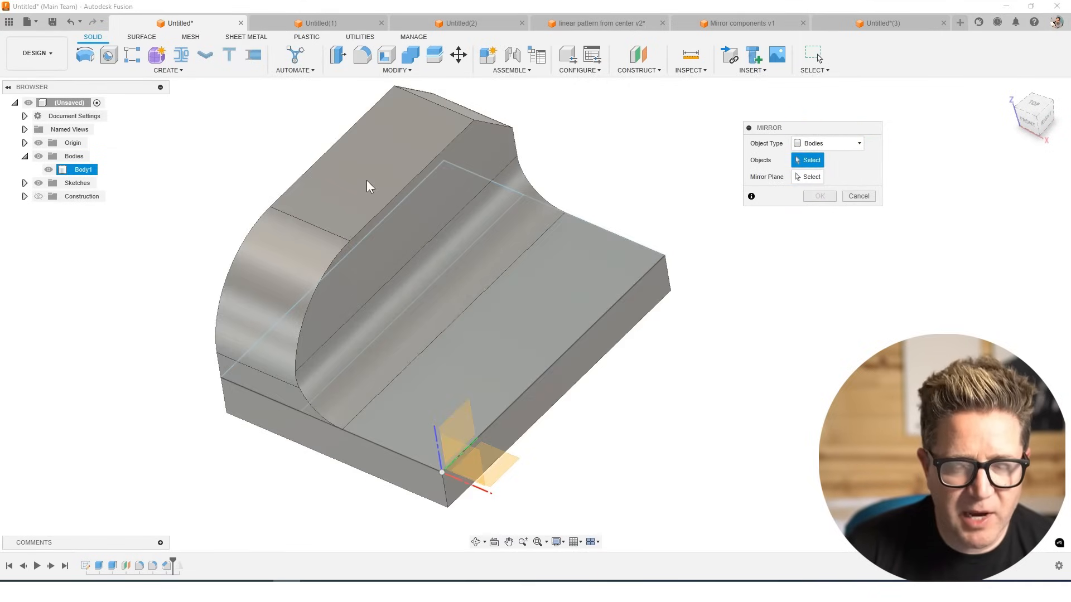
click(369, 186)
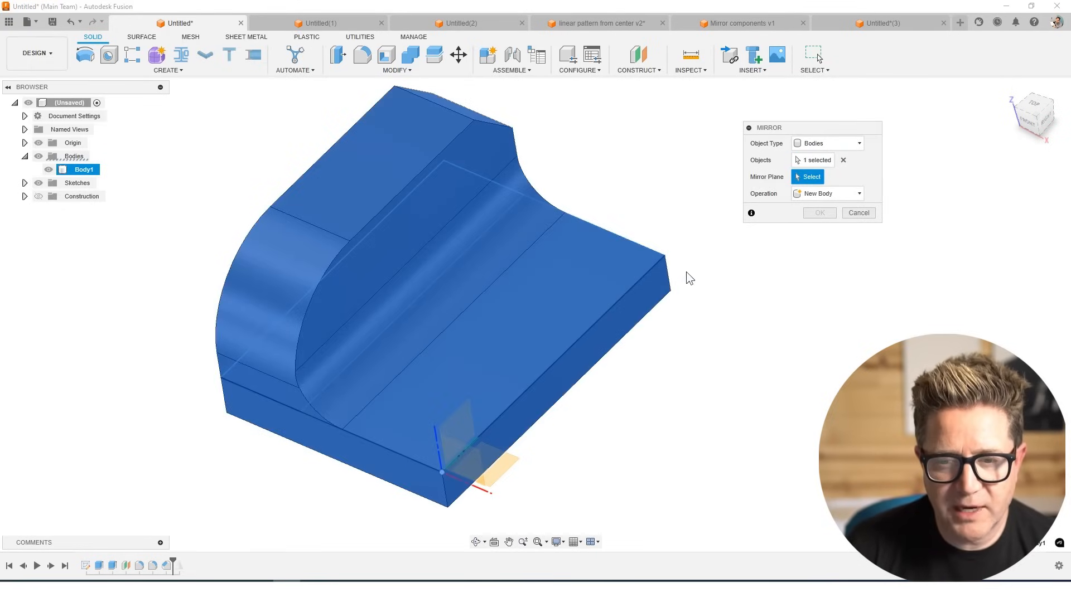
click(643, 301)
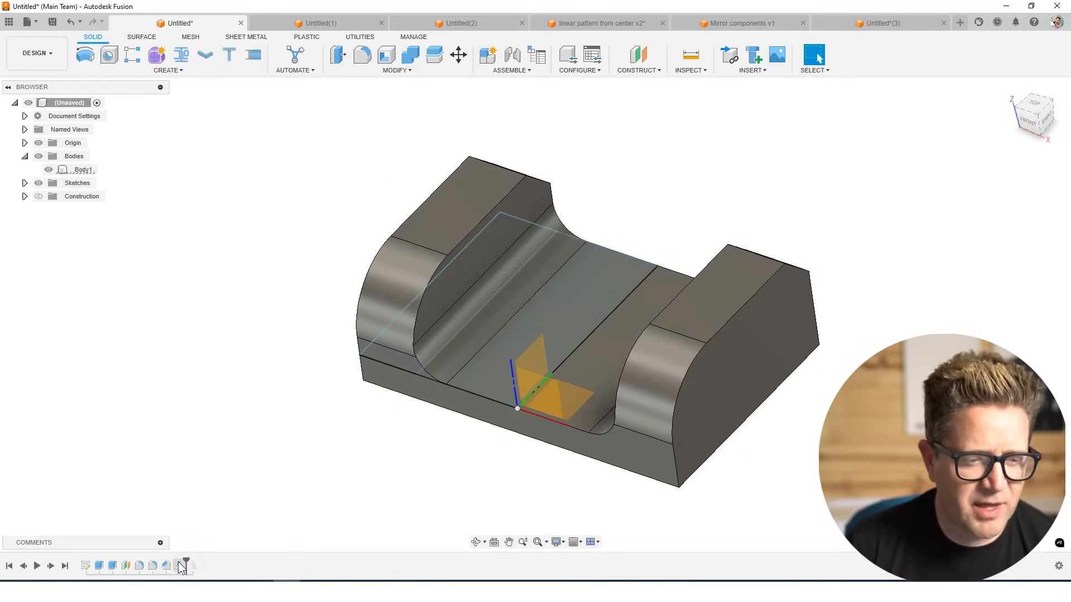
Step: Edit the Mirror feature in the timeline and set its Operation to Join
click(83, 182)
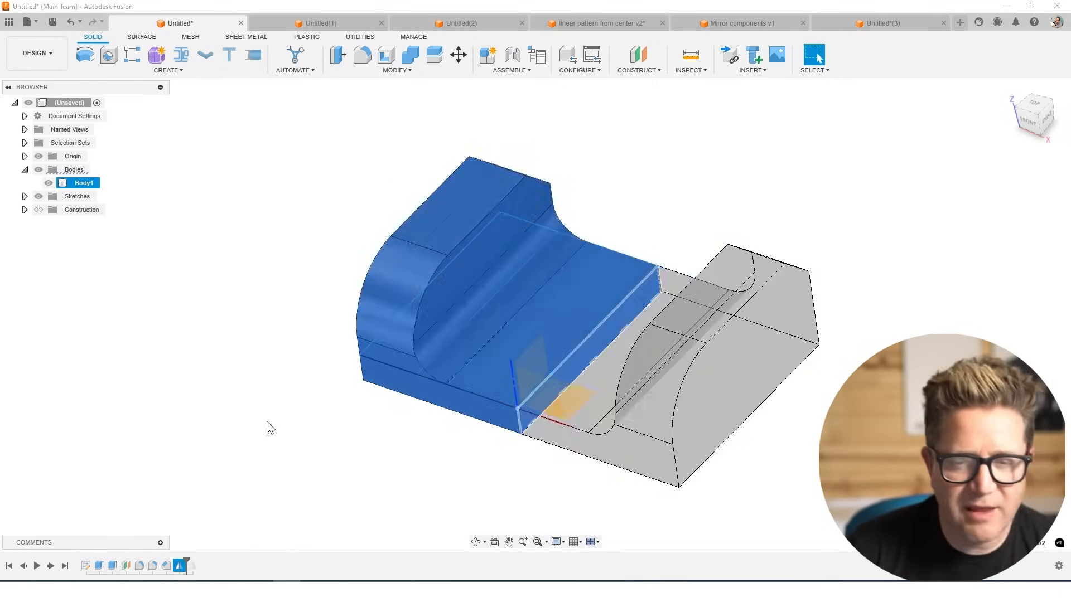
click(1012, 220)
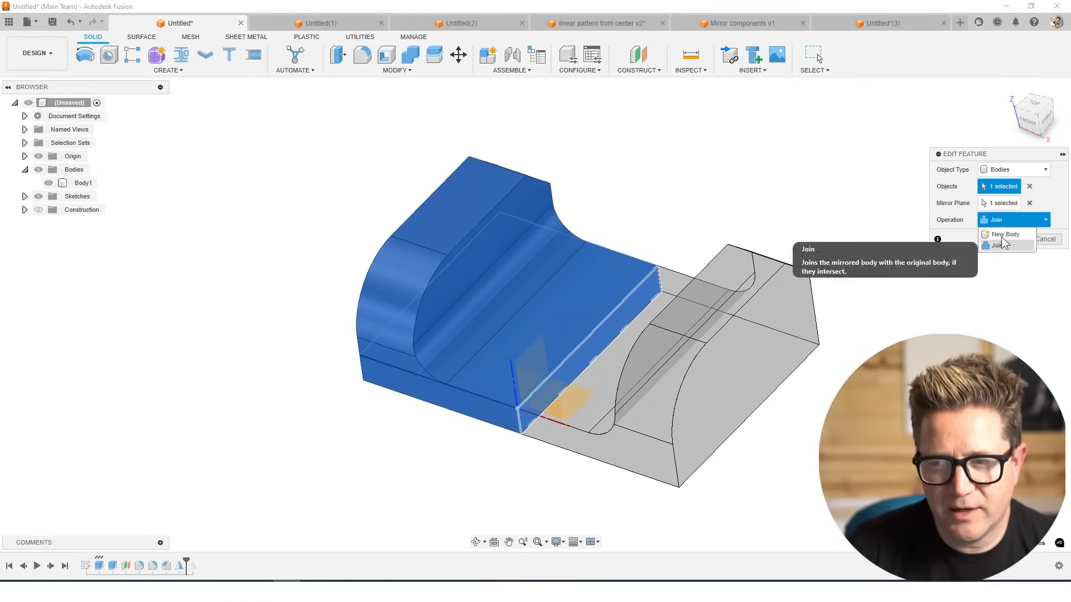
click(997, 245)
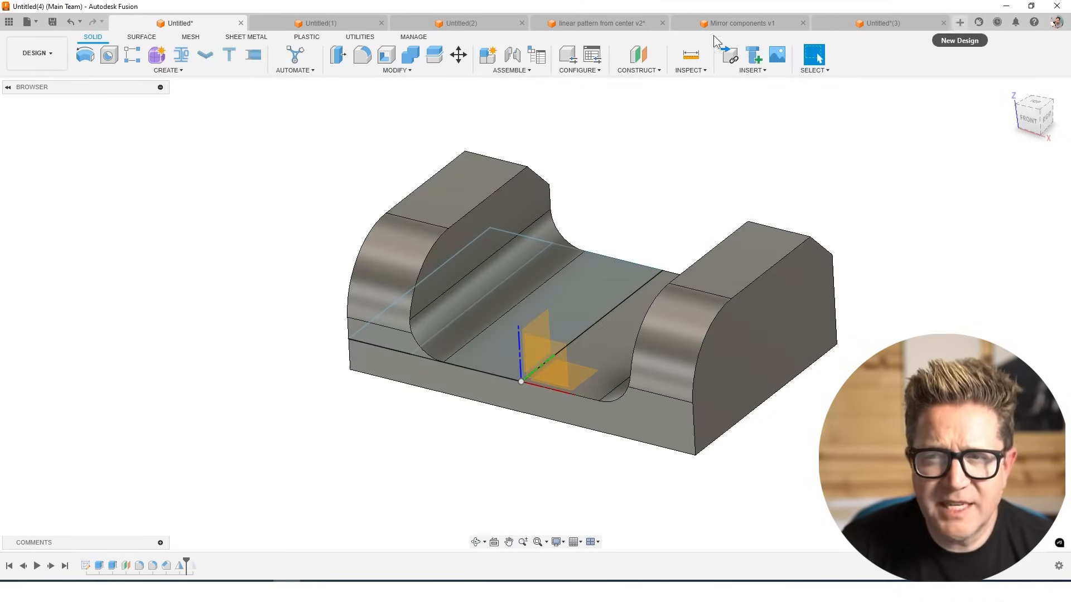
Step: Create a new blank design and finish a circle sketch in it
click(27, 23)
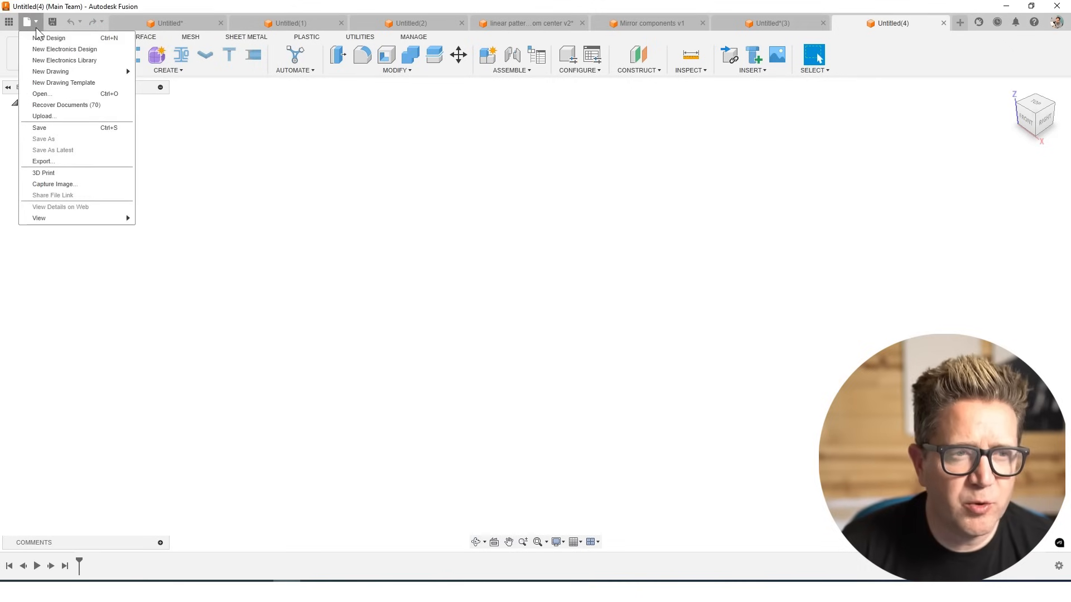
click(48, 38)
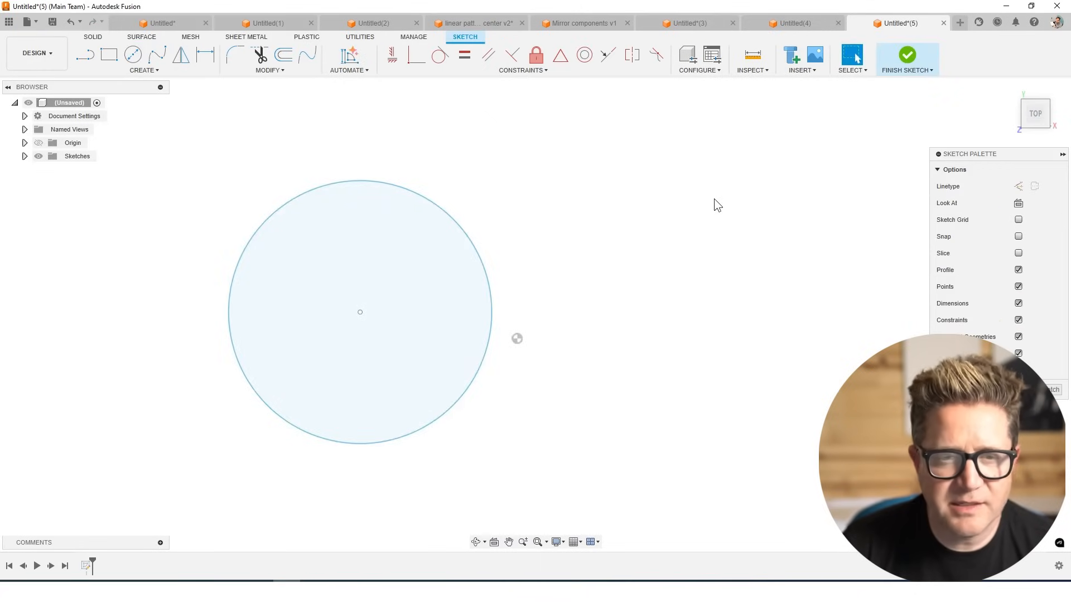
mouse_move(907, 94)
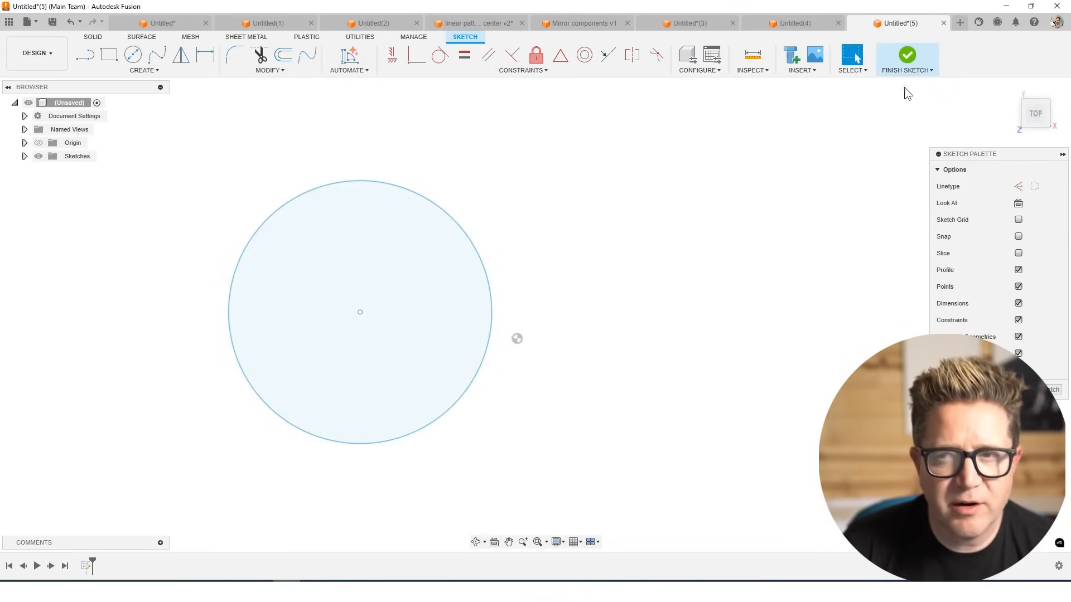
click(907, 55)
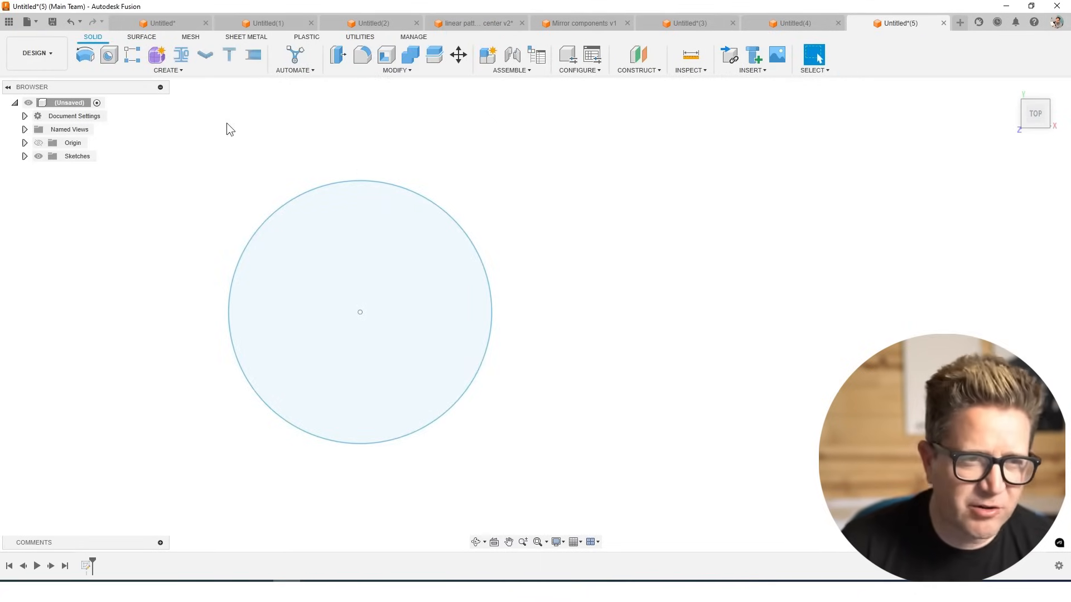
Step: Start Mirror and list the available Object Types for the sketch
click(168, 69)
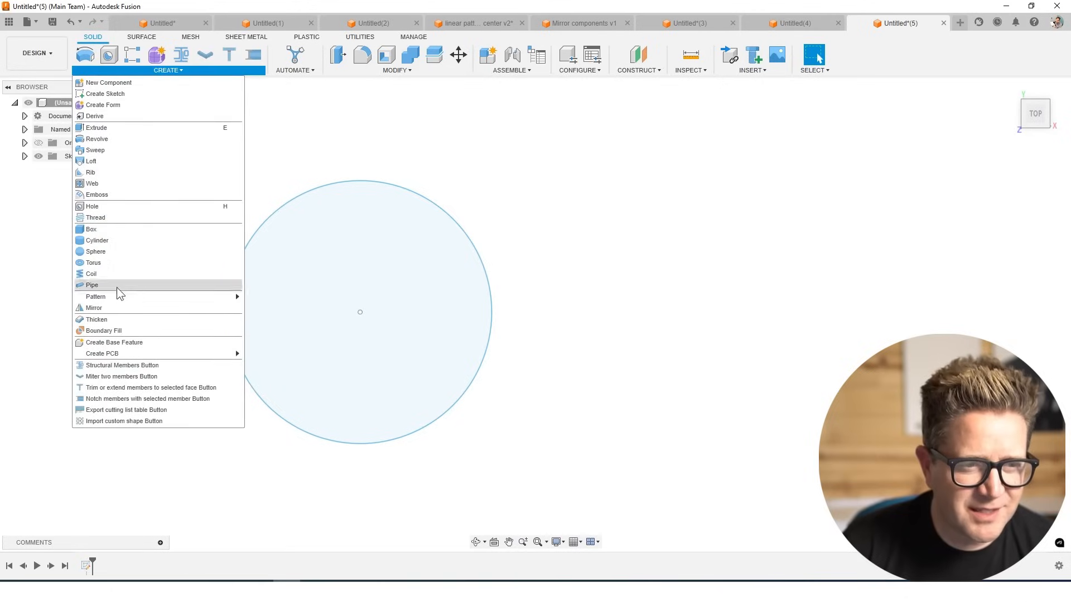
click(93, 308)
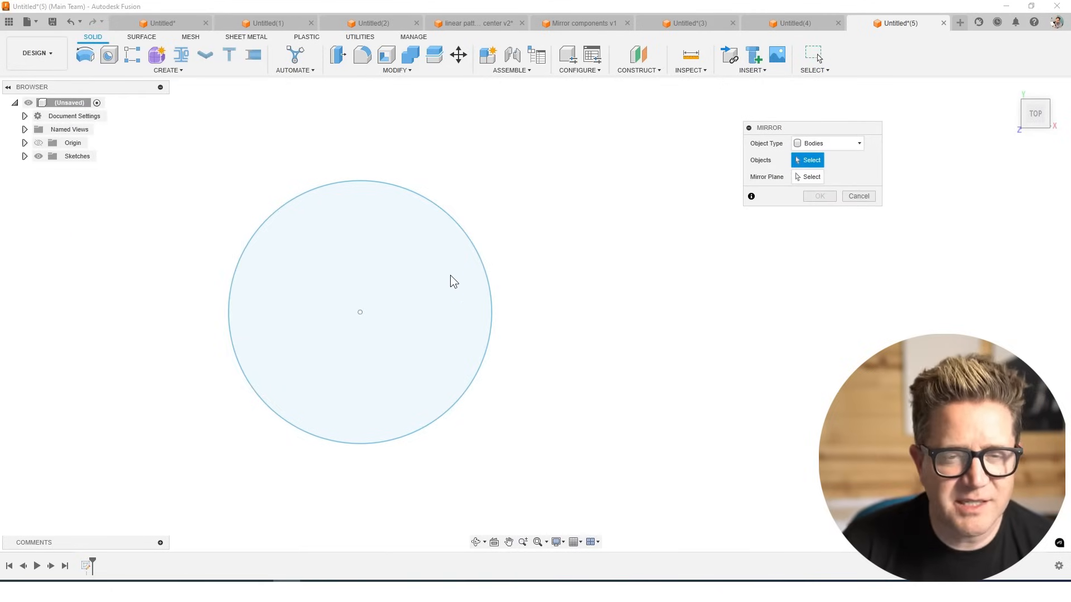
click(827, 144)
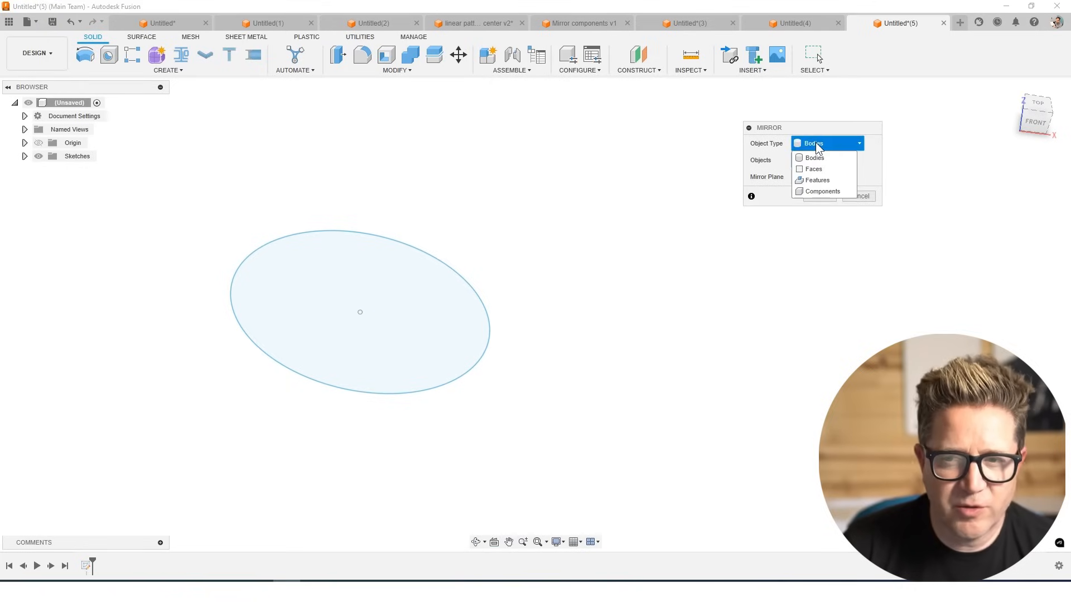
mouse_move(813, 169)
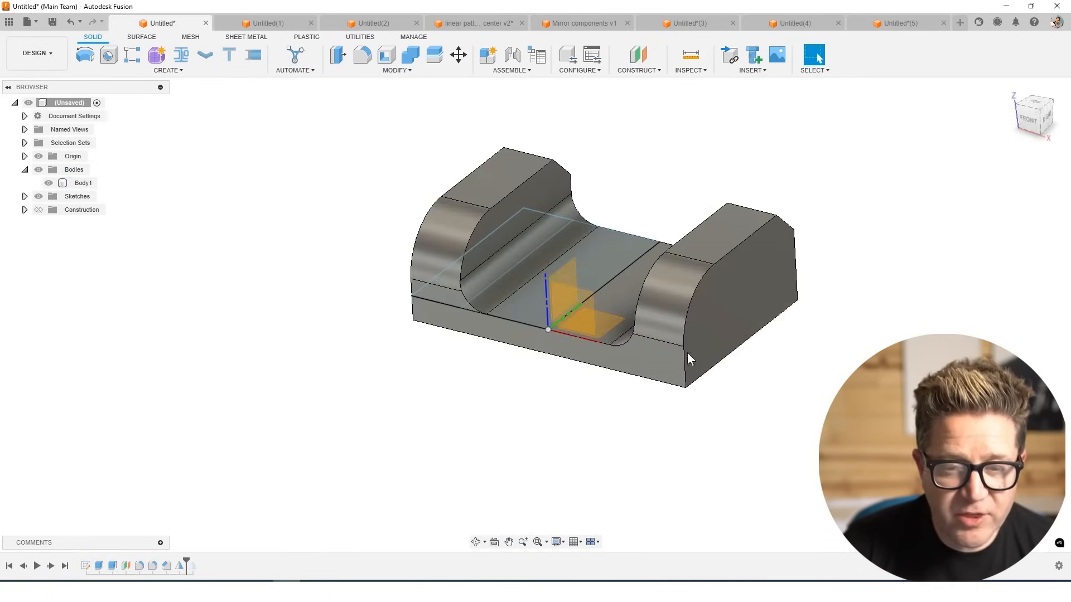
Step: Sketch a straight line on the XY plane beside the grooved block and finish it
click(85, 55)
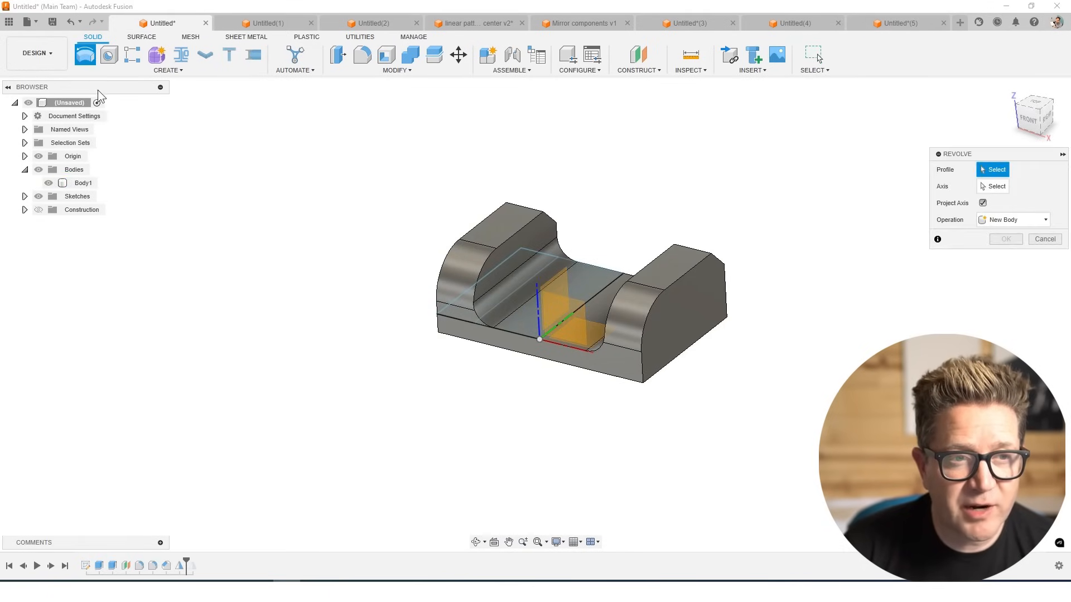
click(167, 60)
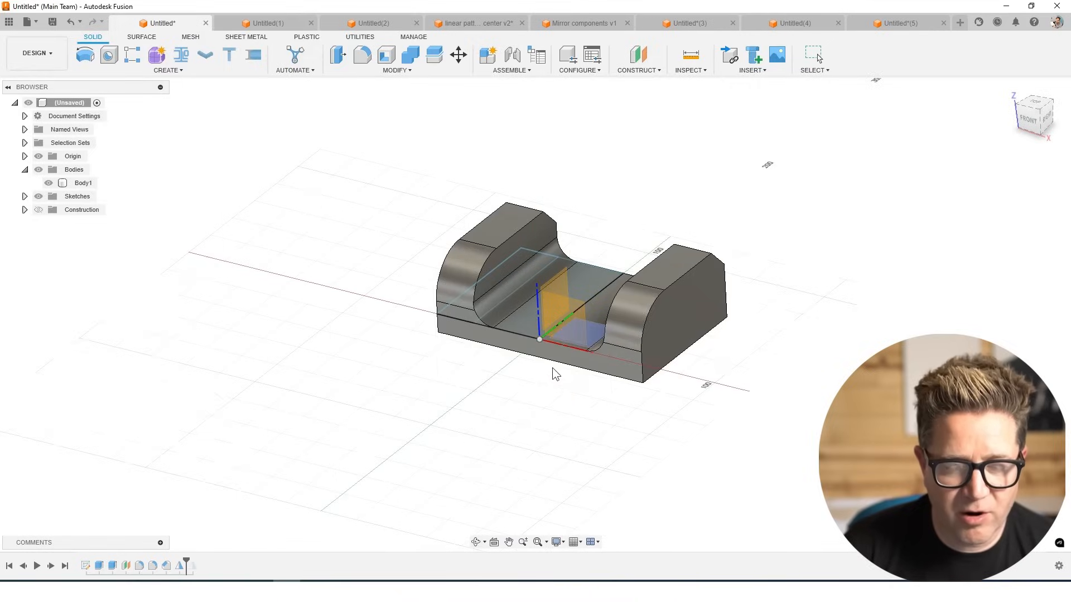
click(110, 54)
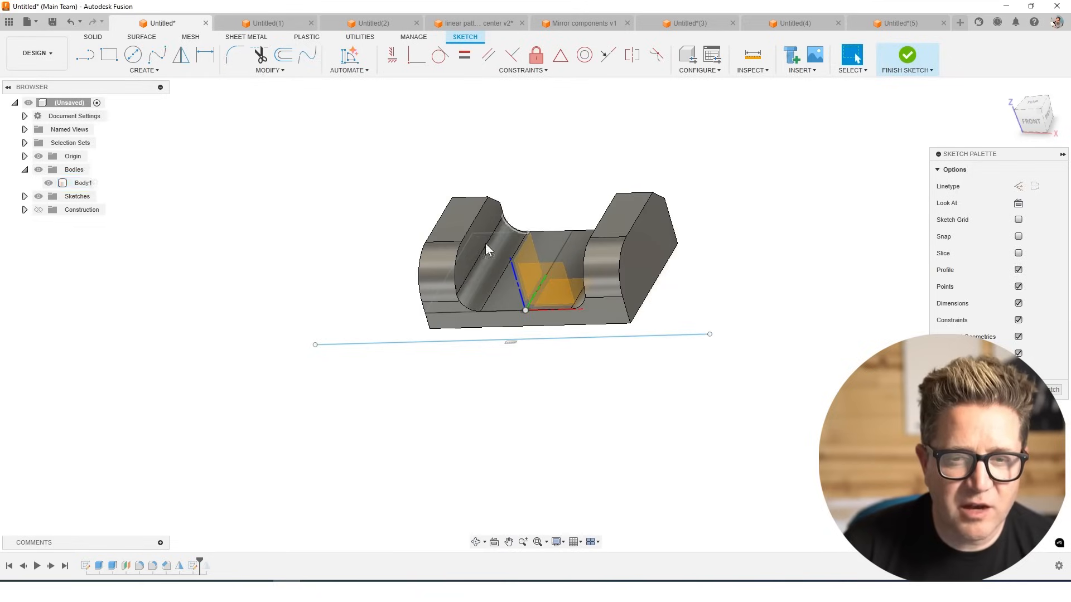
click(512, 339)
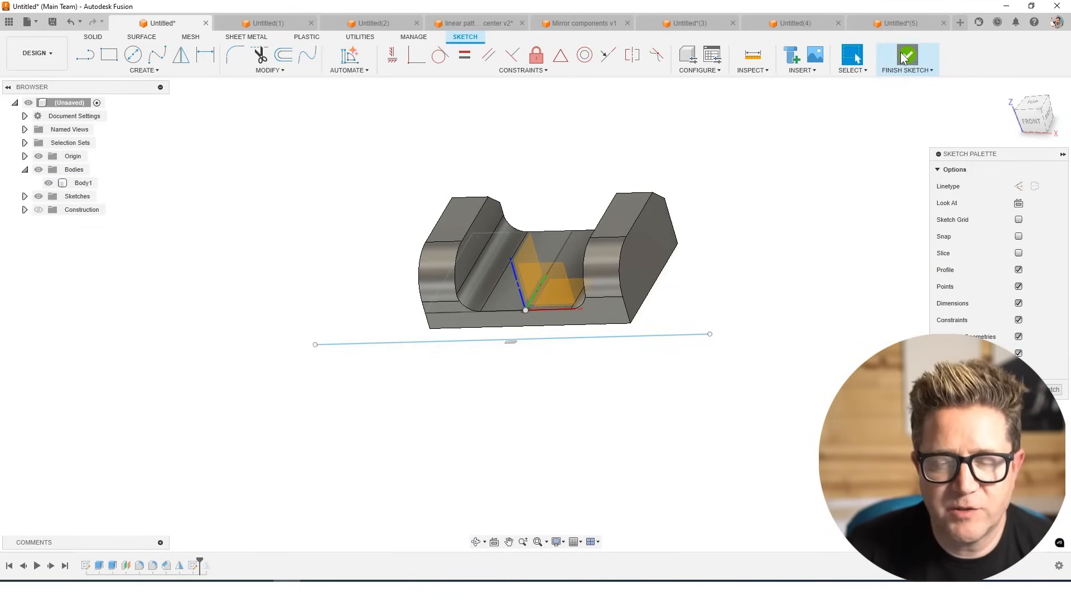
click(906, 56)
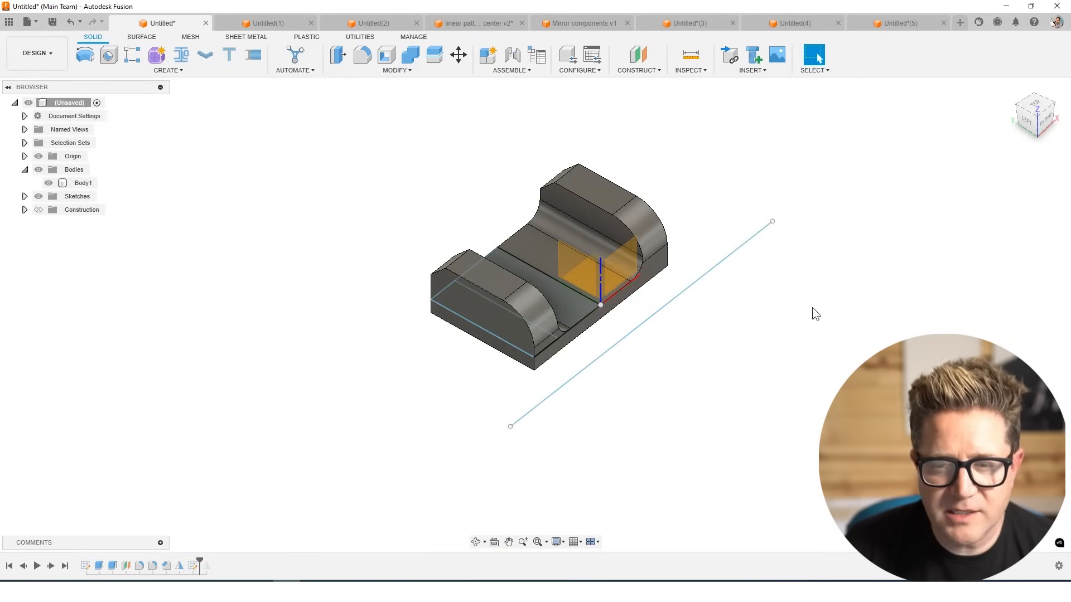
mouse_move(638, 56)
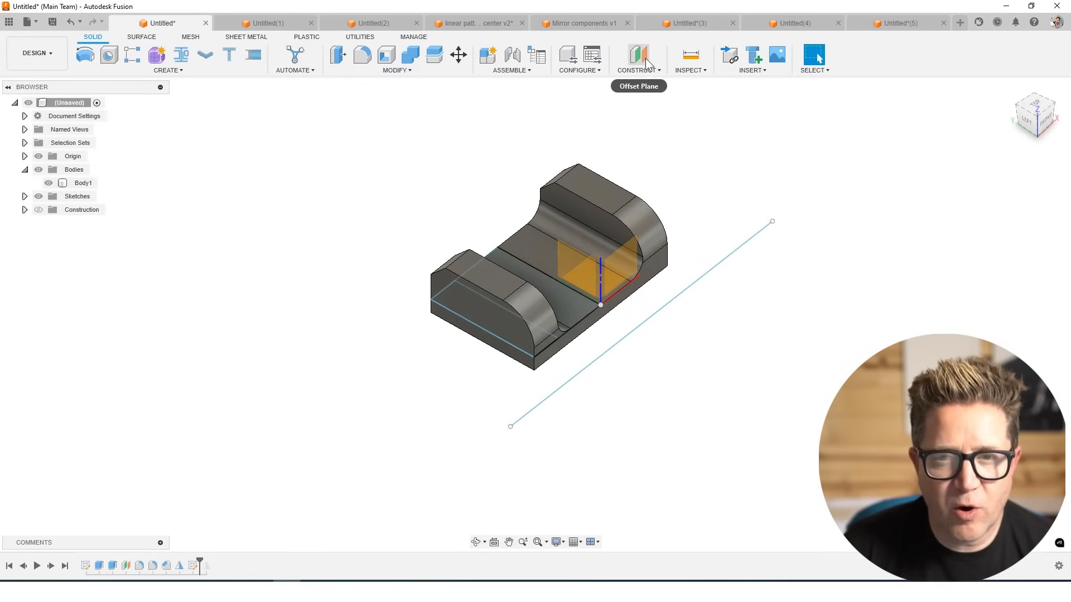
Step: Add an offset construction plane beyond the sketched line, apart from the block
click(637, 59)
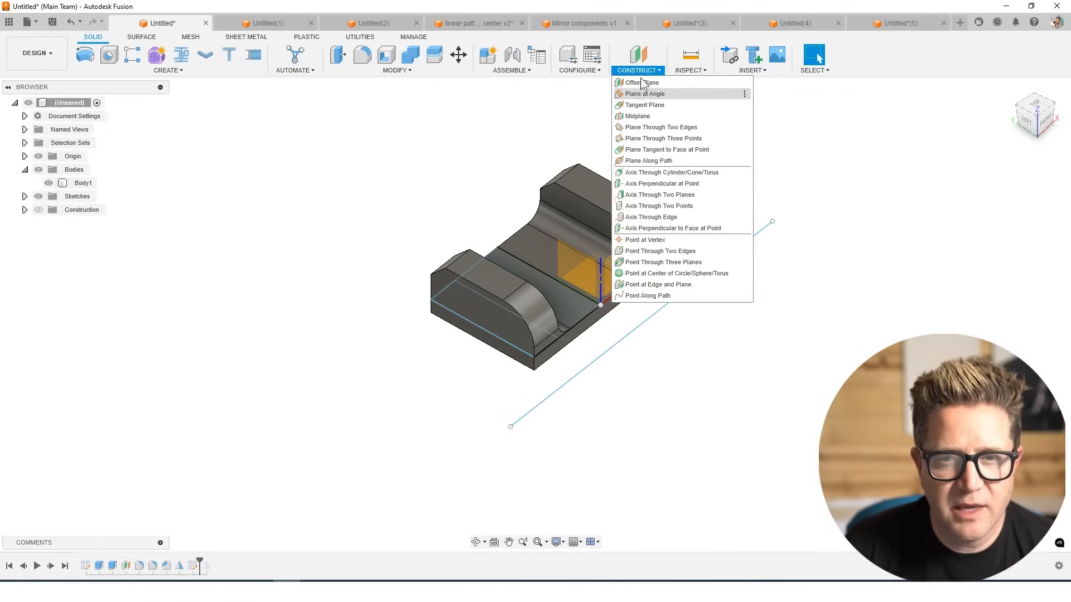
click(644, 82)
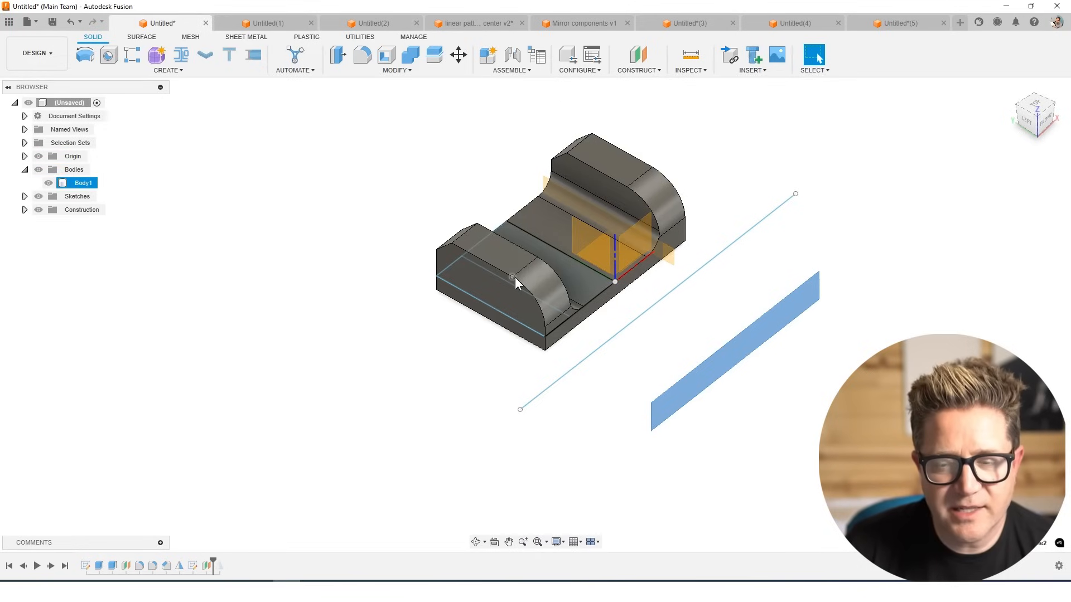
click(516, 283)
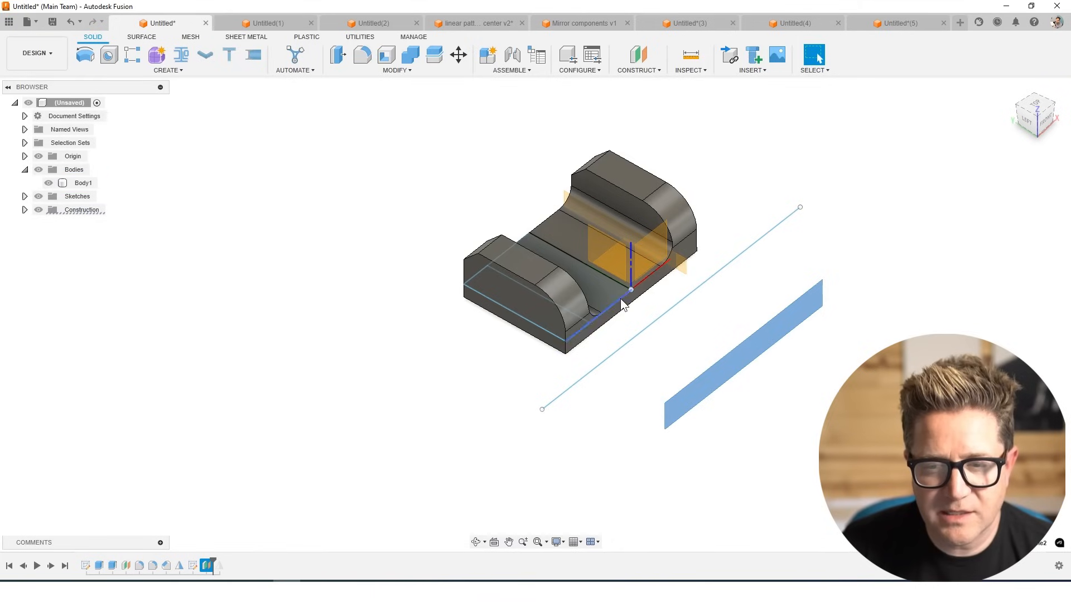
Step: Mirror Body1 across the offset plane as a New Body and select the Mirror feature in the timeline
click(168, 69)
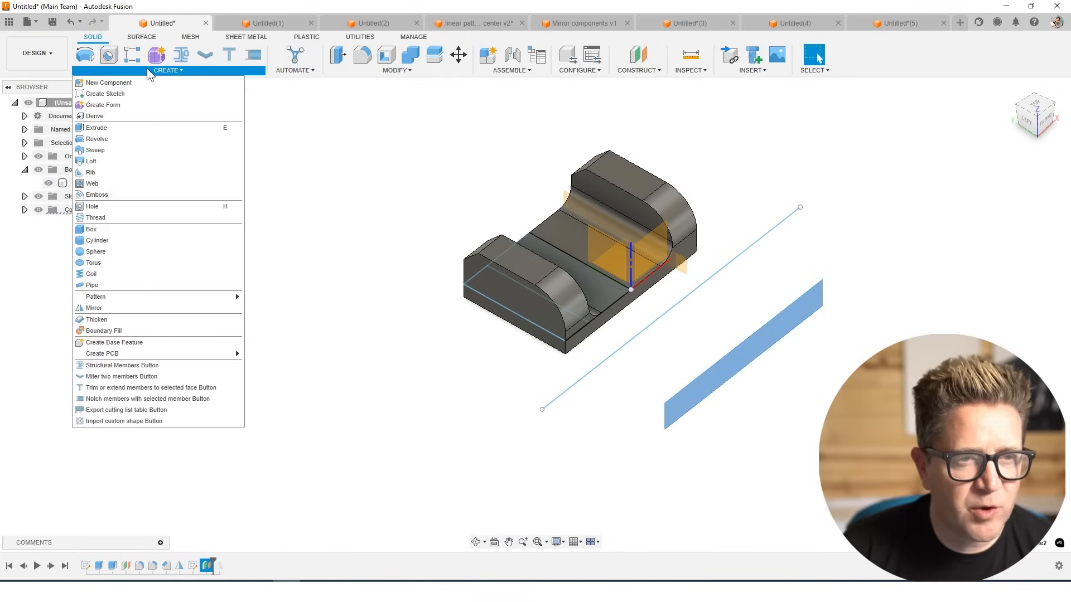
click(94, 308)
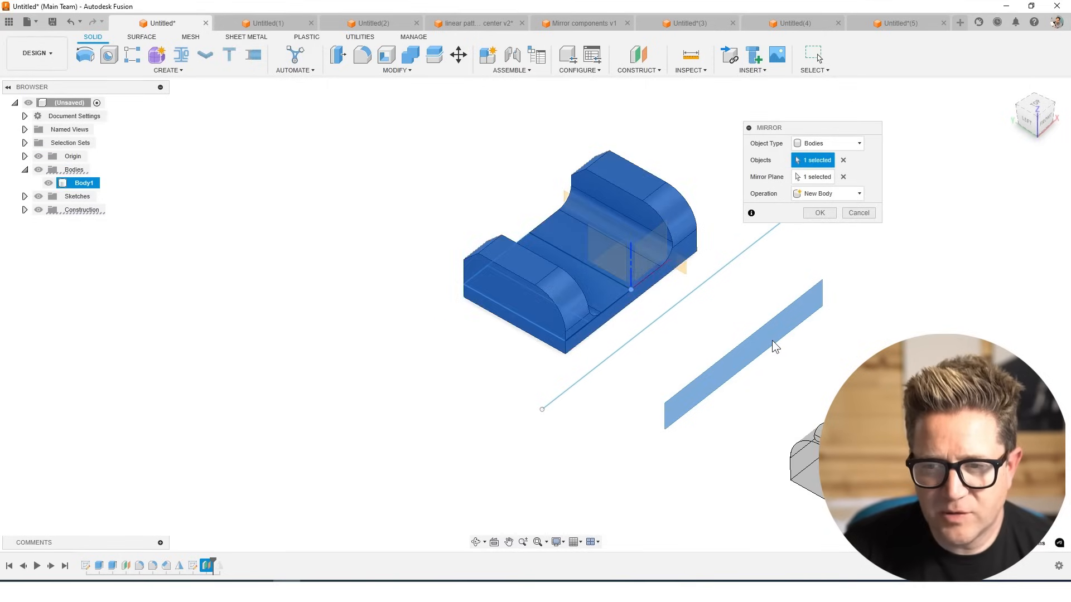
click(818, 212)
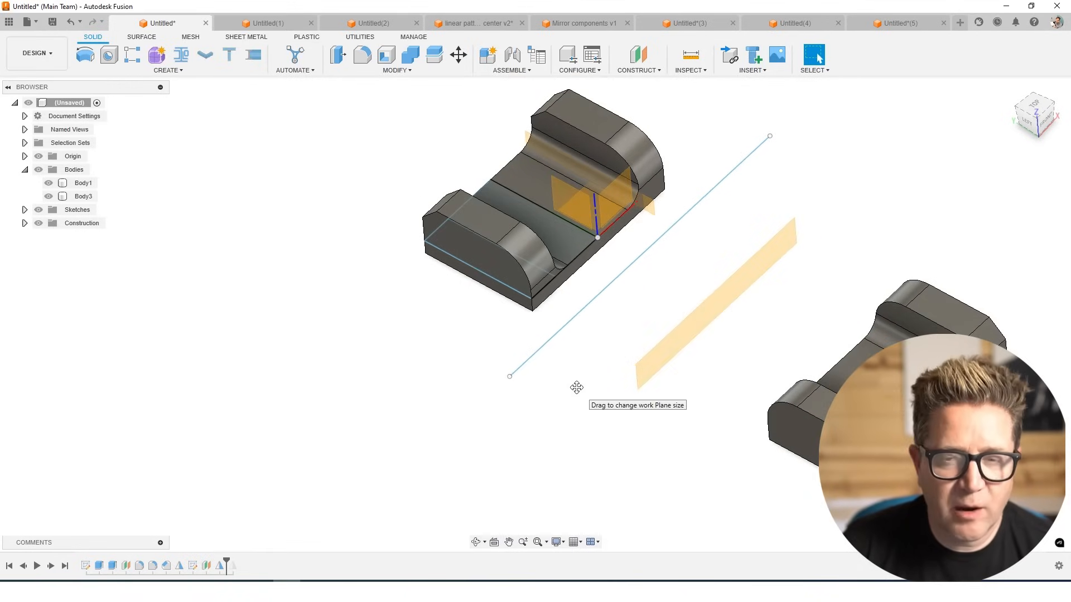
click(82, 181)
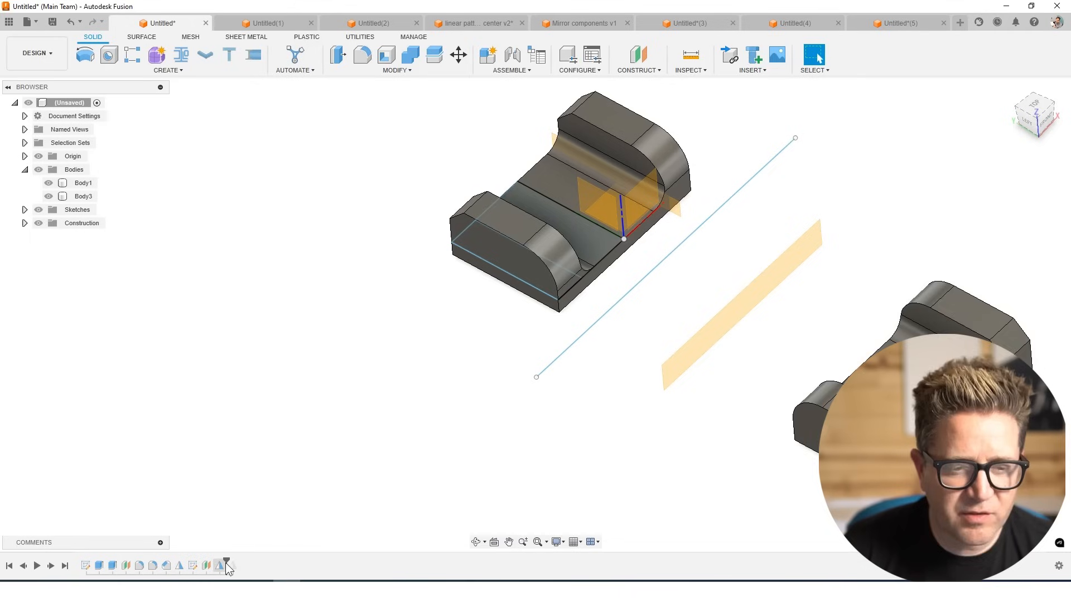
mouse_move(368, 85)
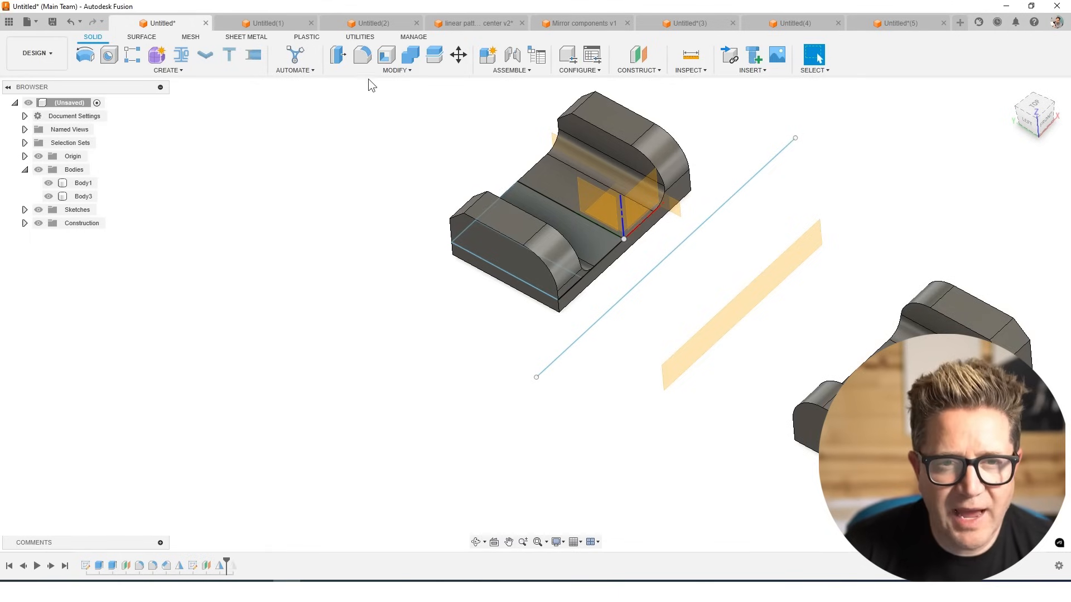
Step: Roll the timeline marker before the Mirror, then switch to the linear pattern from center plate
click(361, 56)
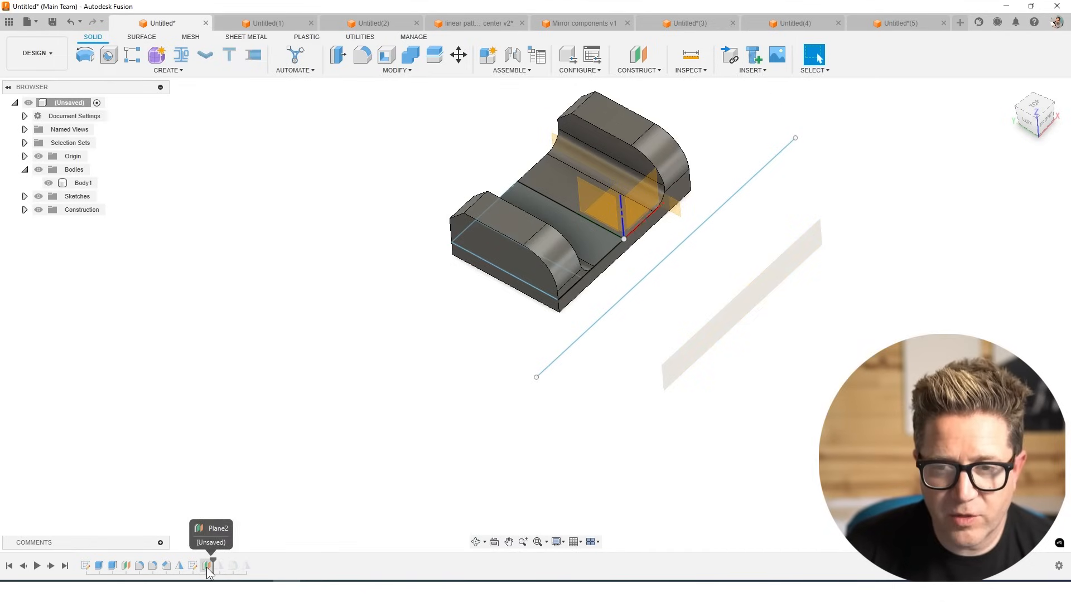
click(361, 54)
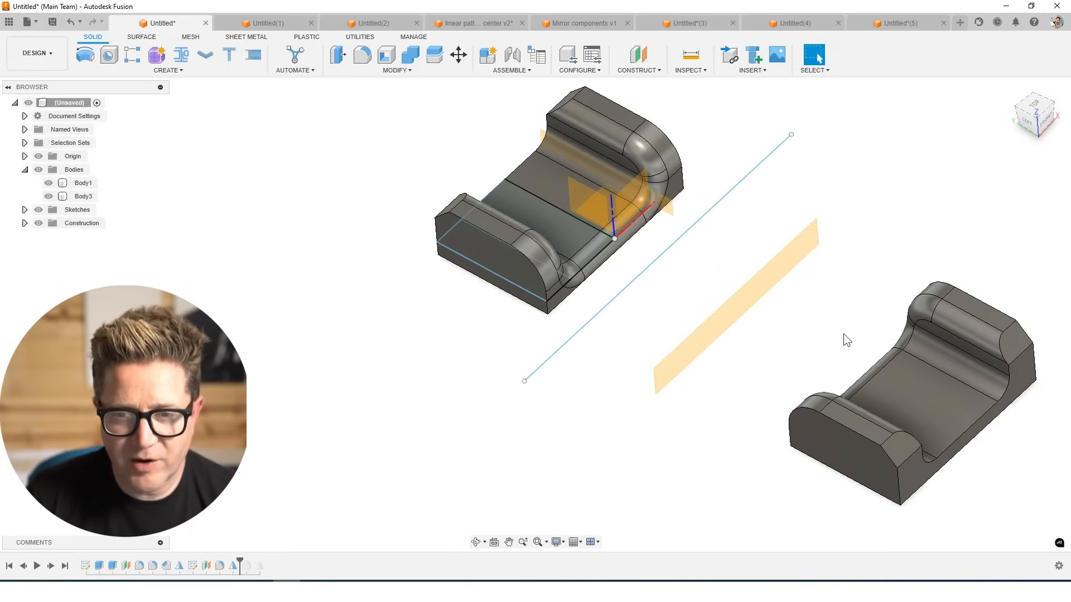
click(475, 23)
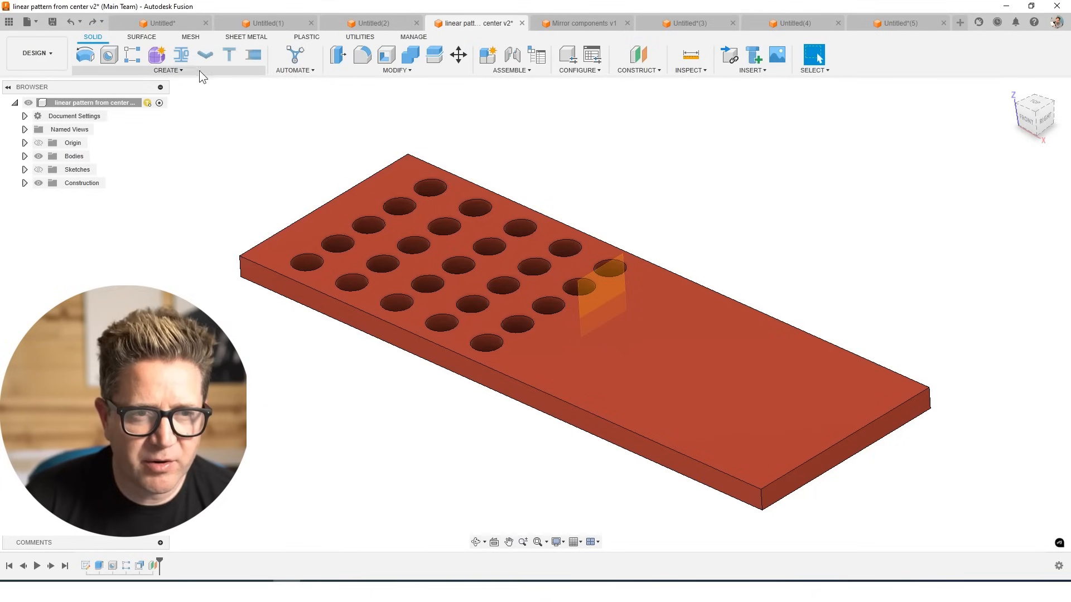
Step: Set Mirror Object Type to Faces, select the five hole faces and mirror them across the plane
click(826, 143)
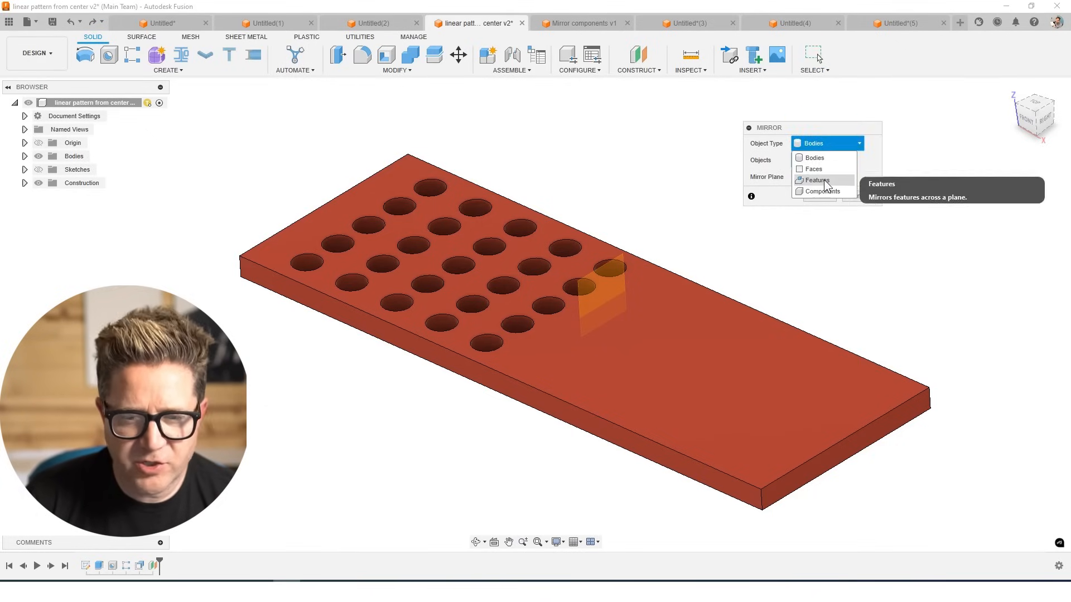
click(817, 180)
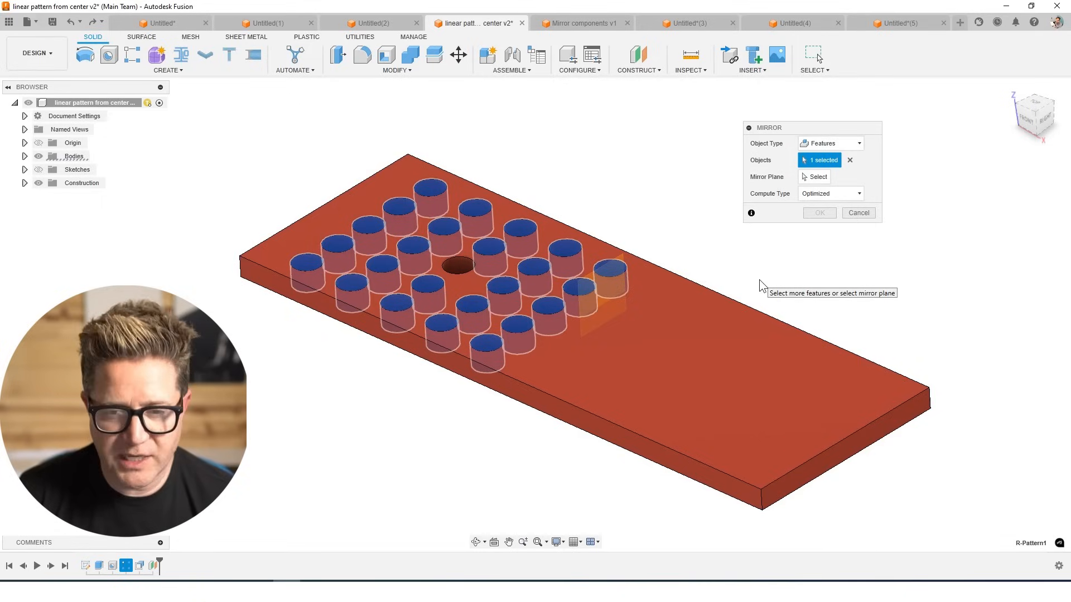
mouse_move(849, 170)
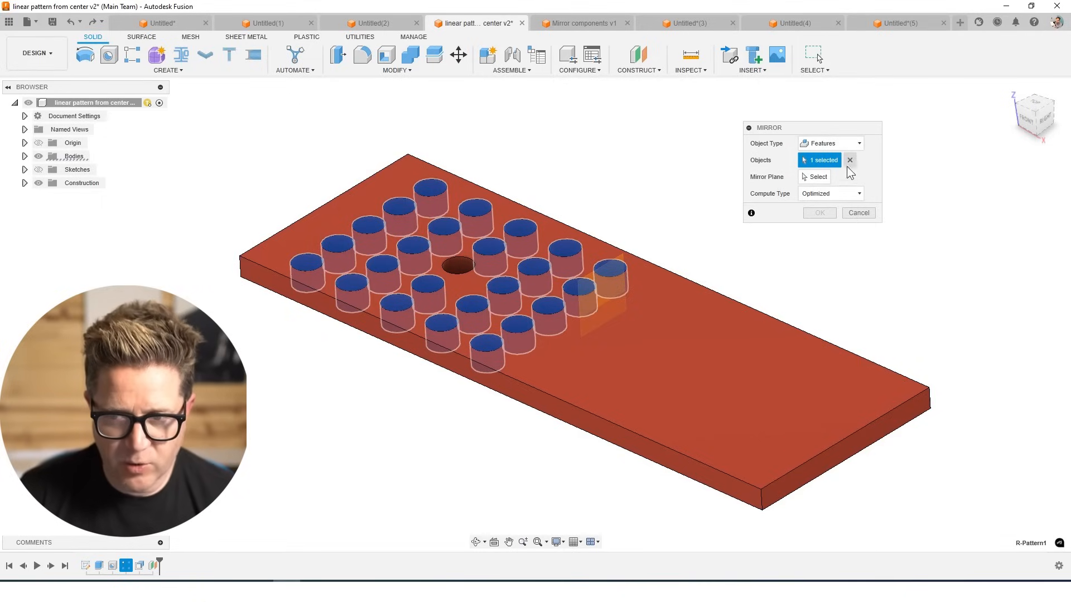
click(830, 142)
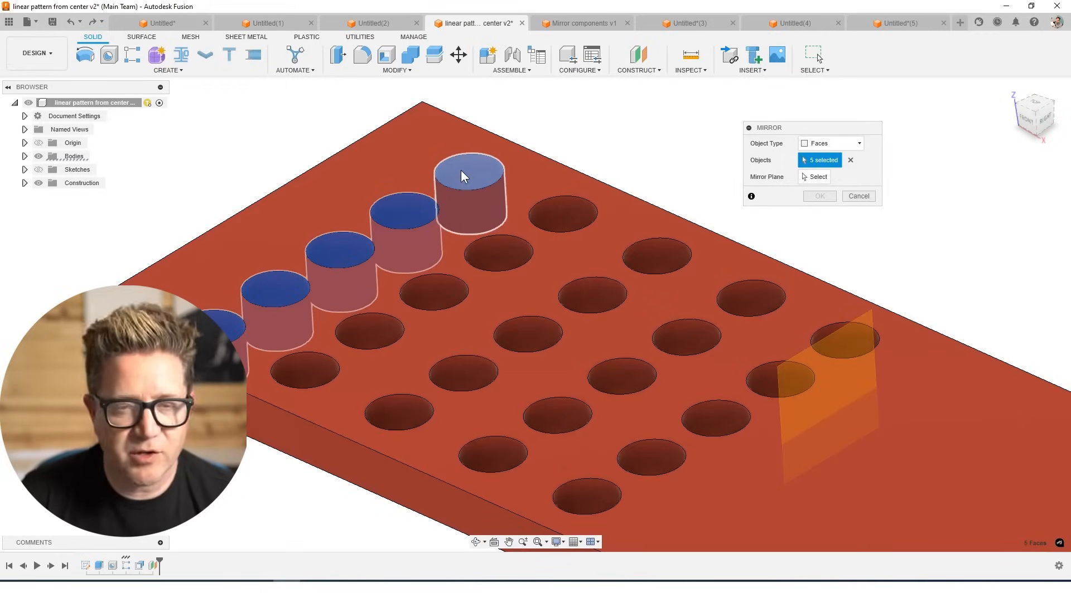
mouse_move(449, 183)
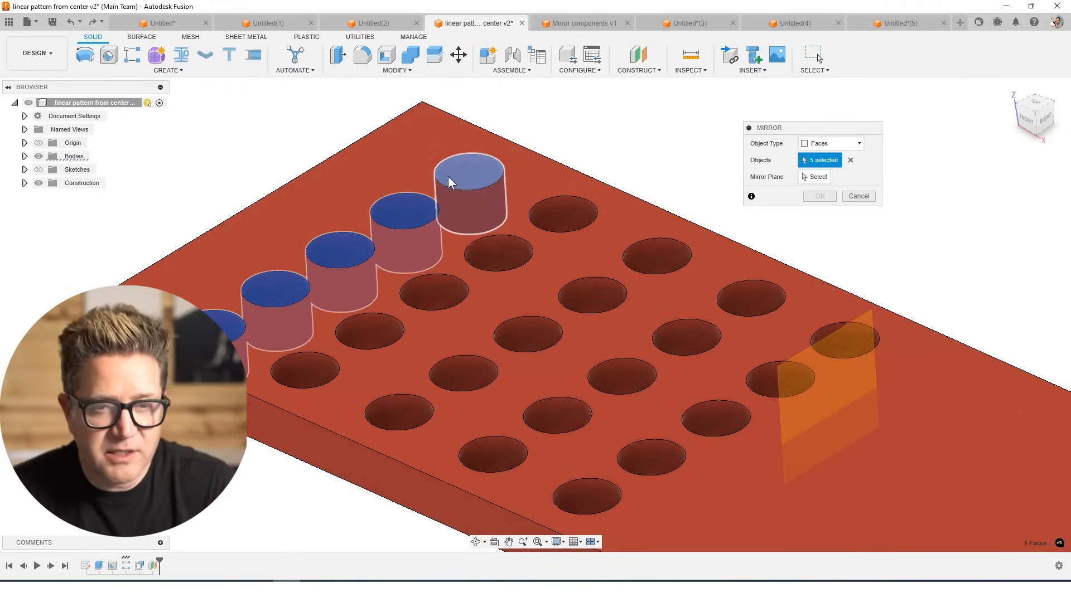
mouse_move(463, 179)
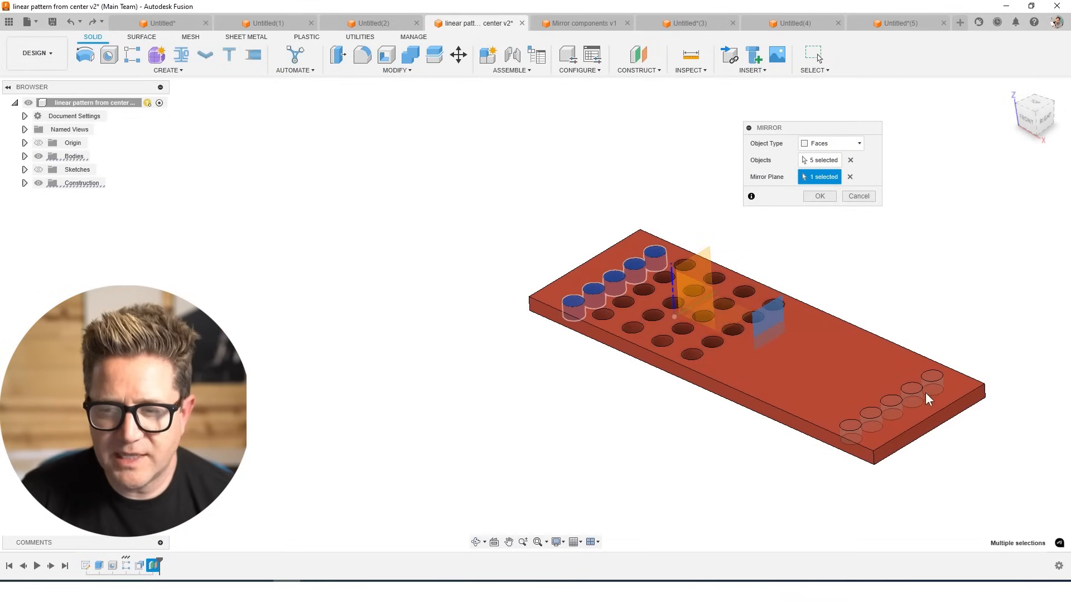
click(819, 197)
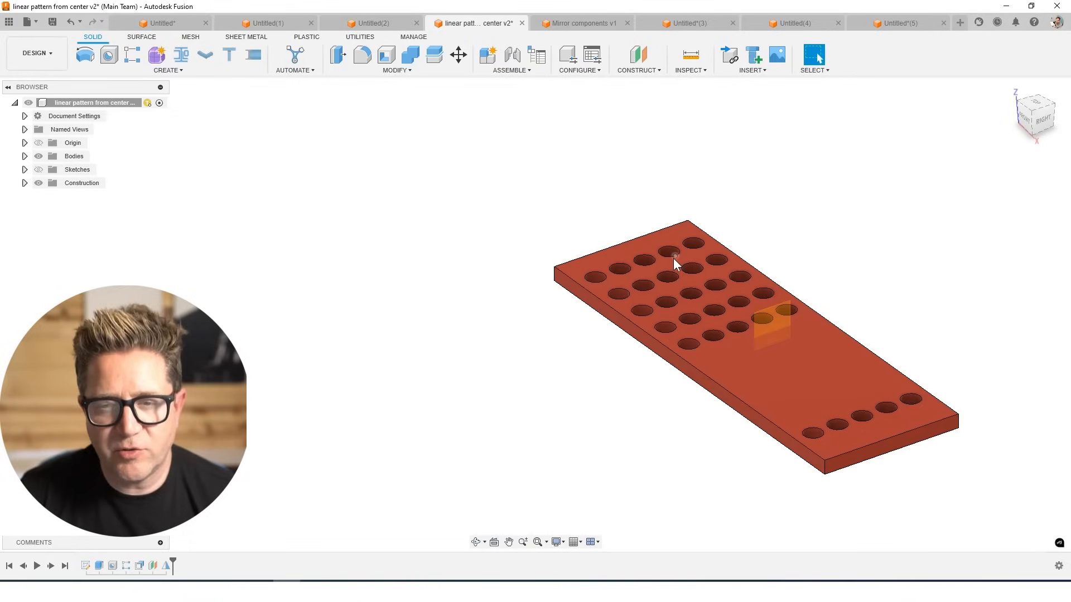
Step: Switch to the table design and expand its components in the browser
click(580, 22)
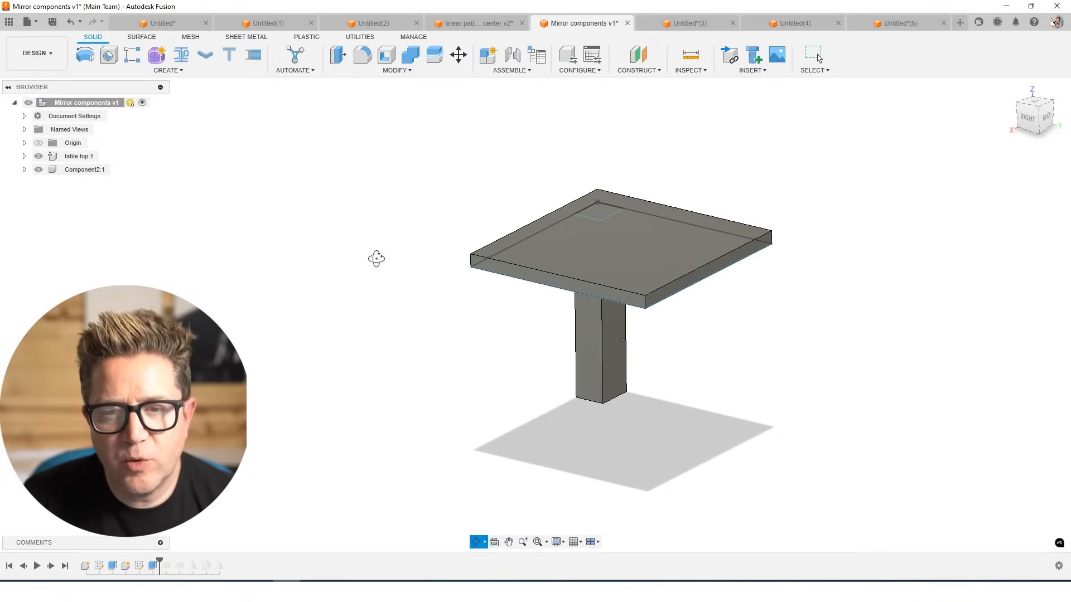
click(79, 156)
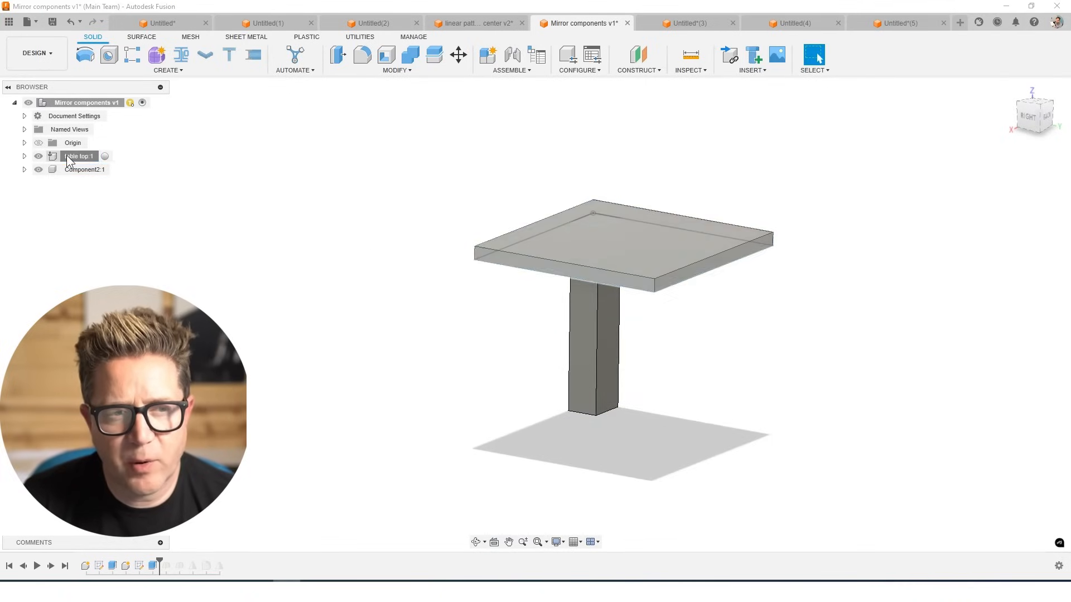
click(79, 156)
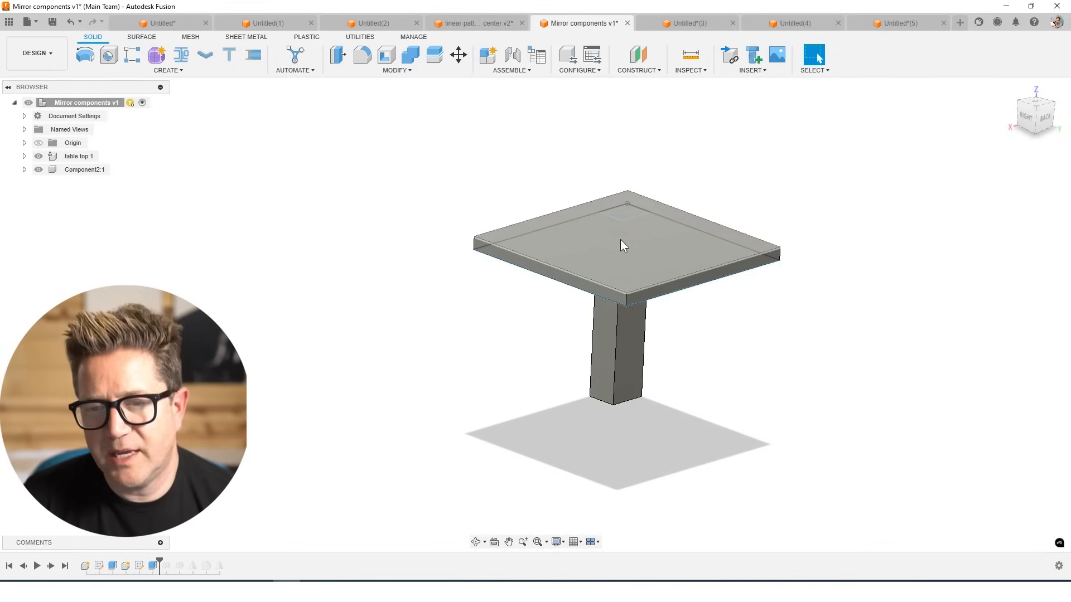
Step: Create a Construct > Midplane between opposite tabletop side faces through its centre
click(637, 59)
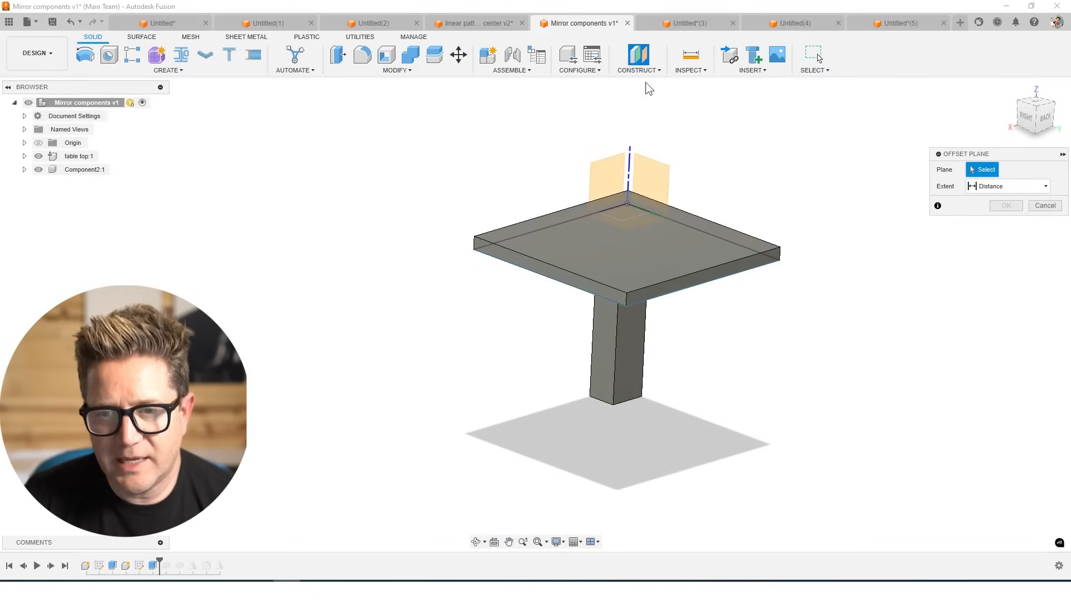
click(637, 59)
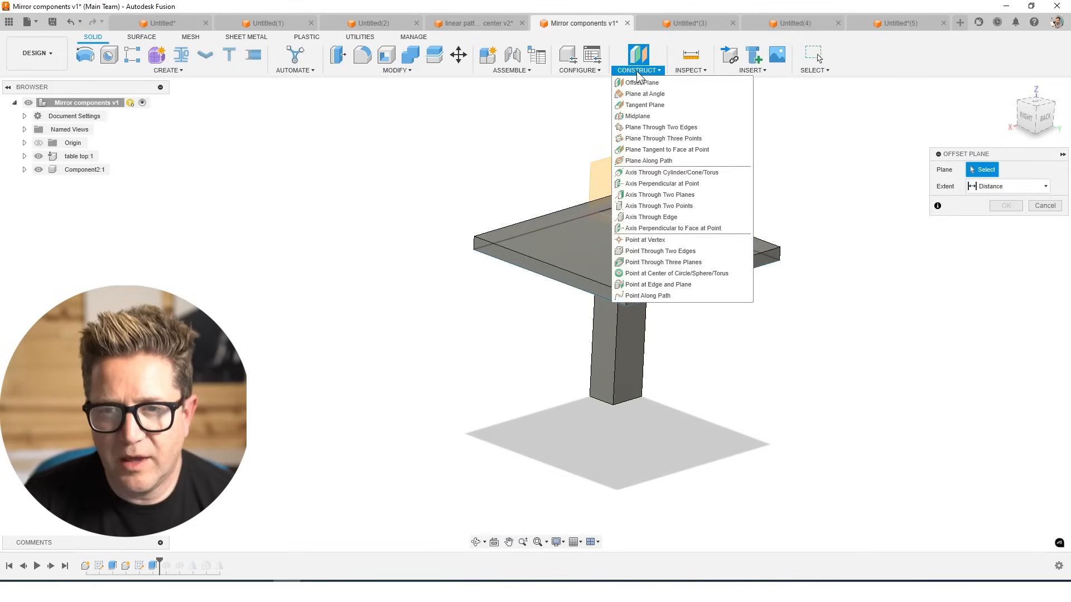
click(637, 115)
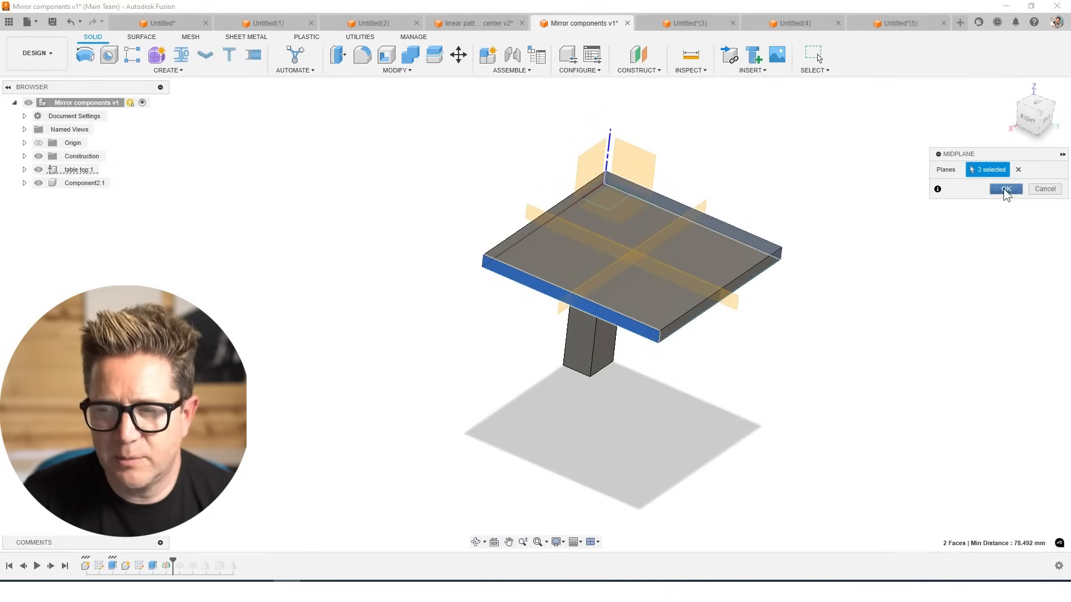
click(1005, 190)
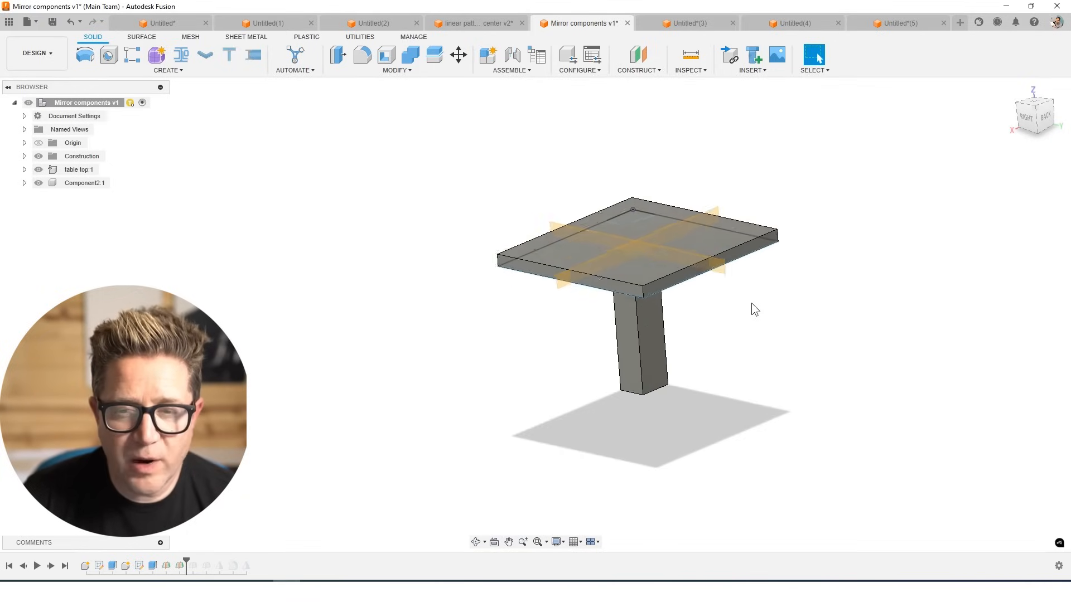
Step: Mirror the leg as a Components-type object across the midplane to create a second leg
click(636, 59)
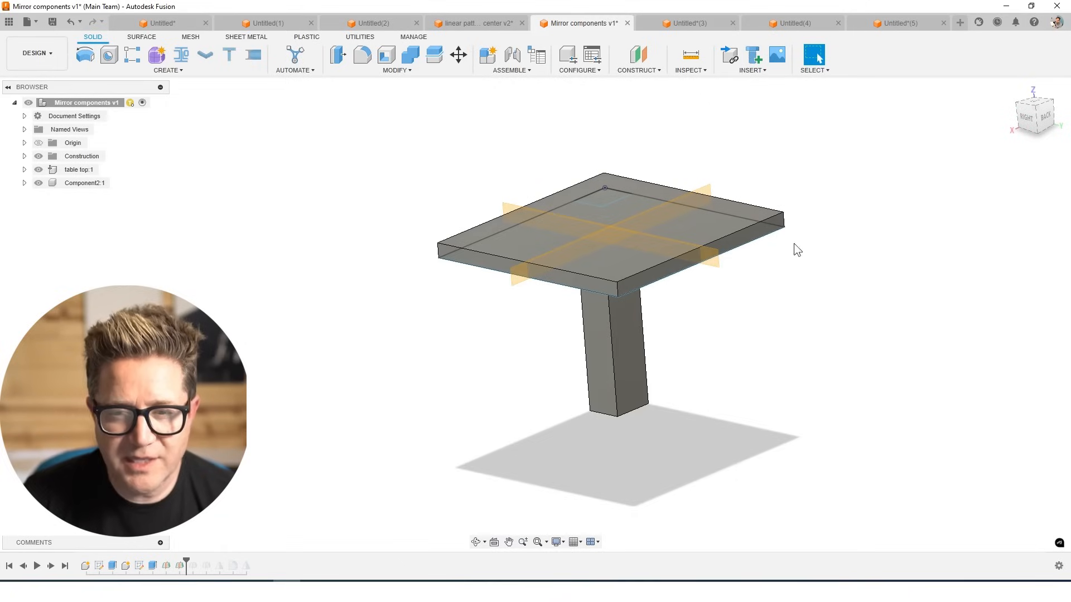
mouse_move(393, 77)
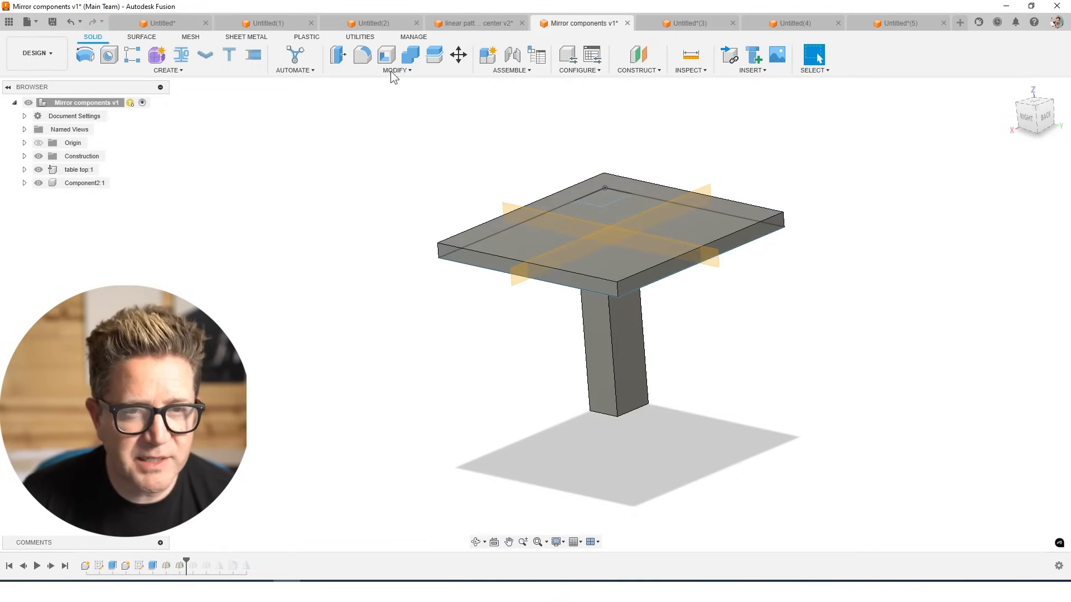
mouse_move(360, 123)
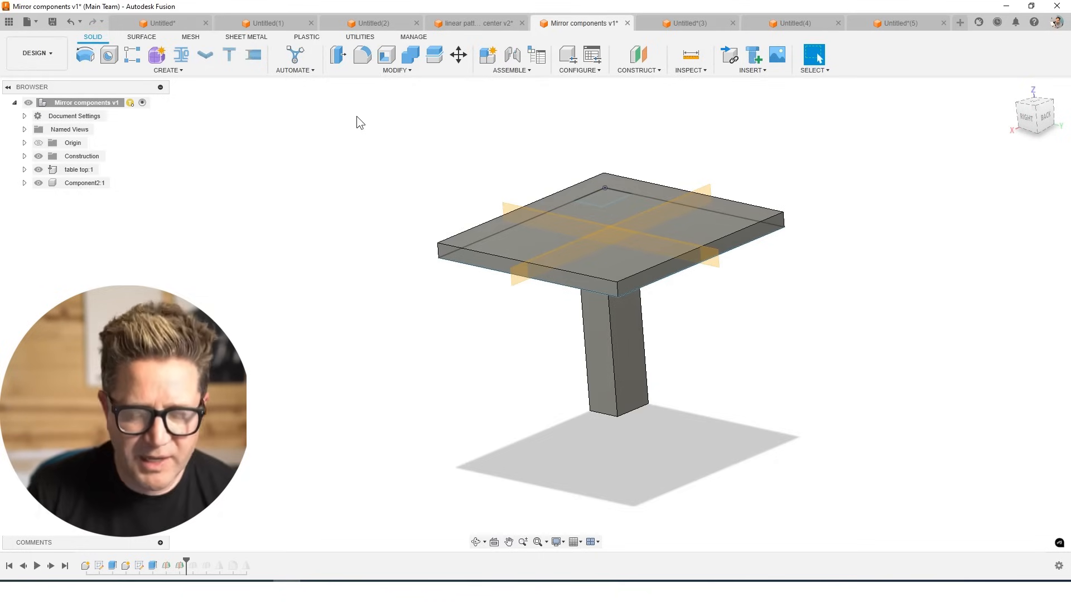
text(Mi)
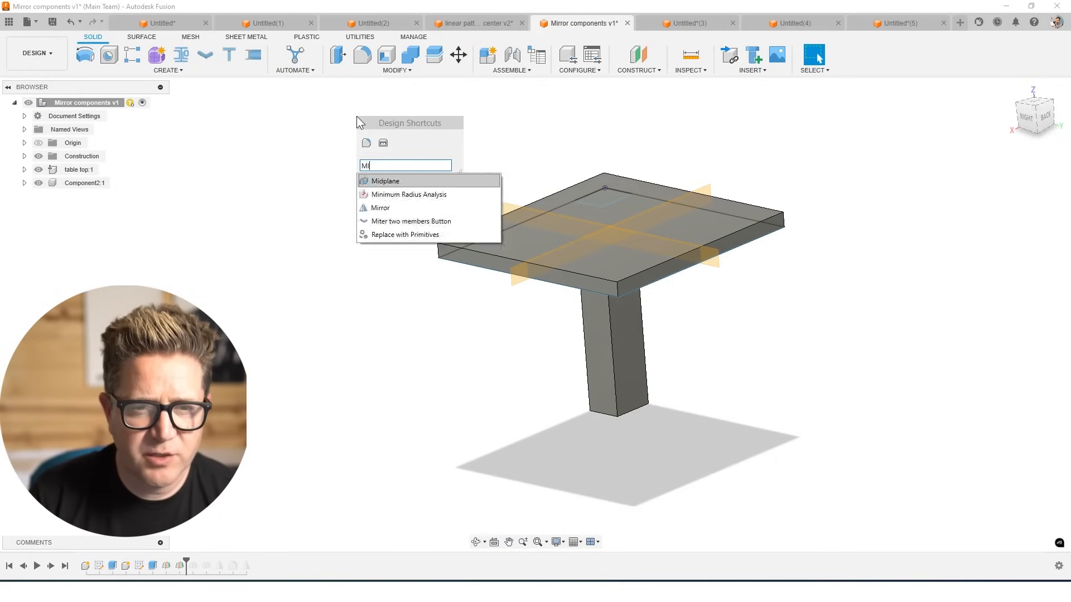
click(379, 208)
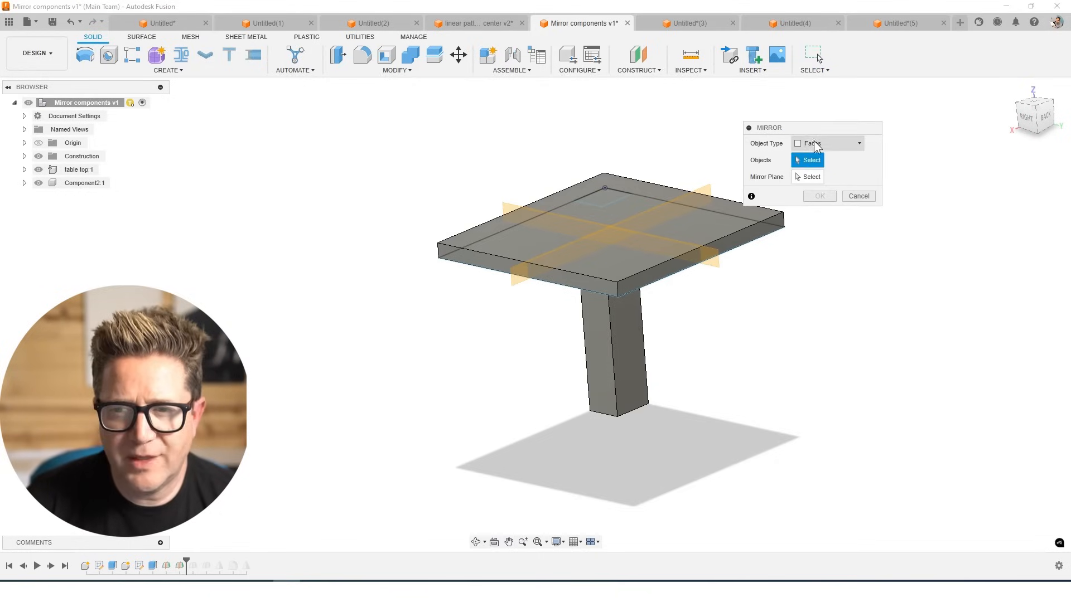
click(826, 144)
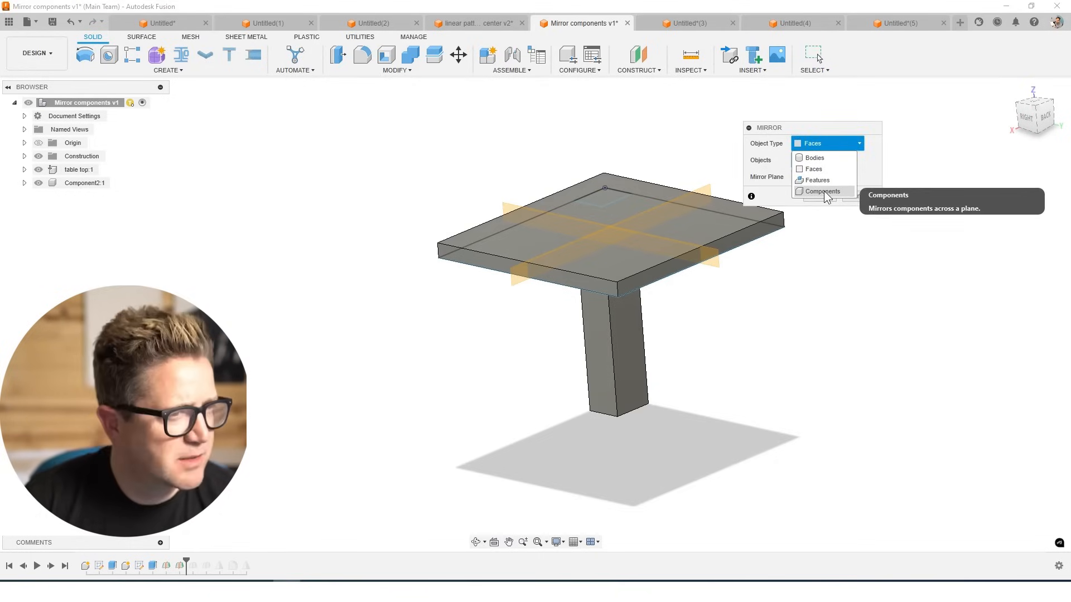
click(822, 190)
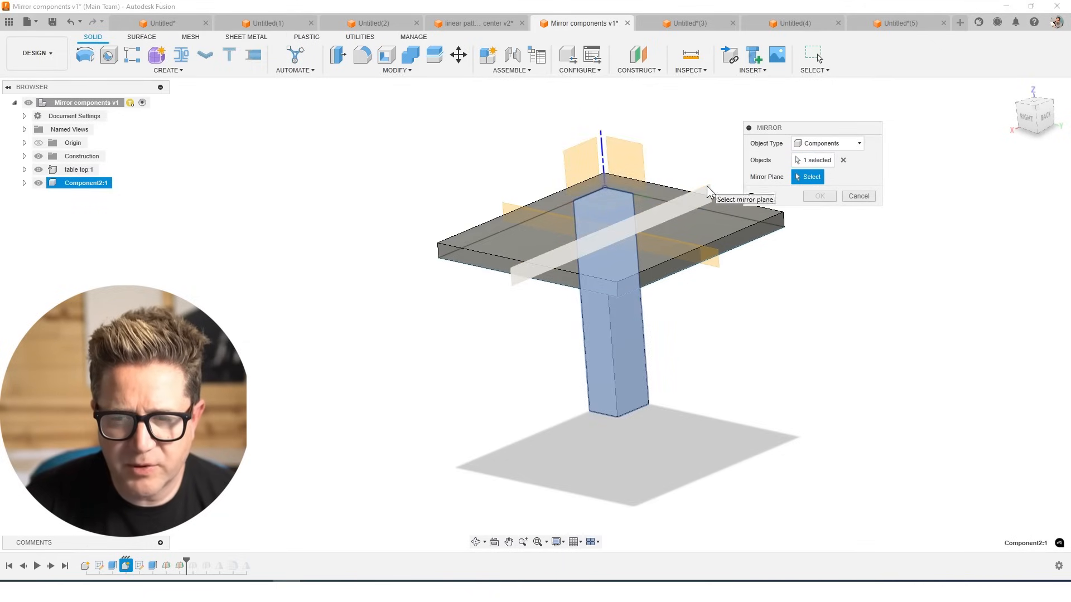
click(818, 197)
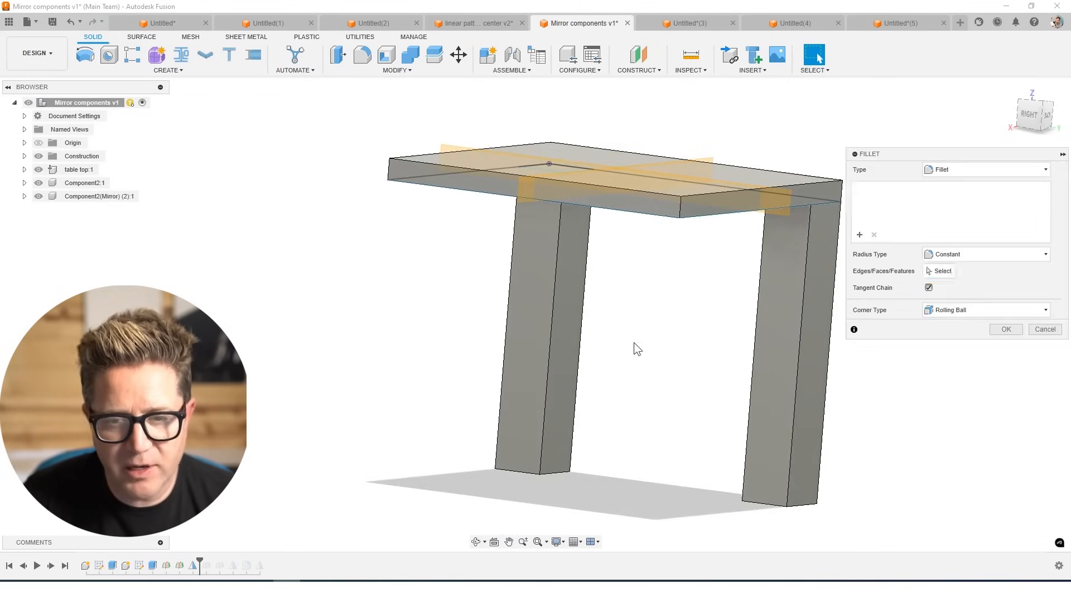
Step: Round a selected leg edge with a fillet
click(553, 327)
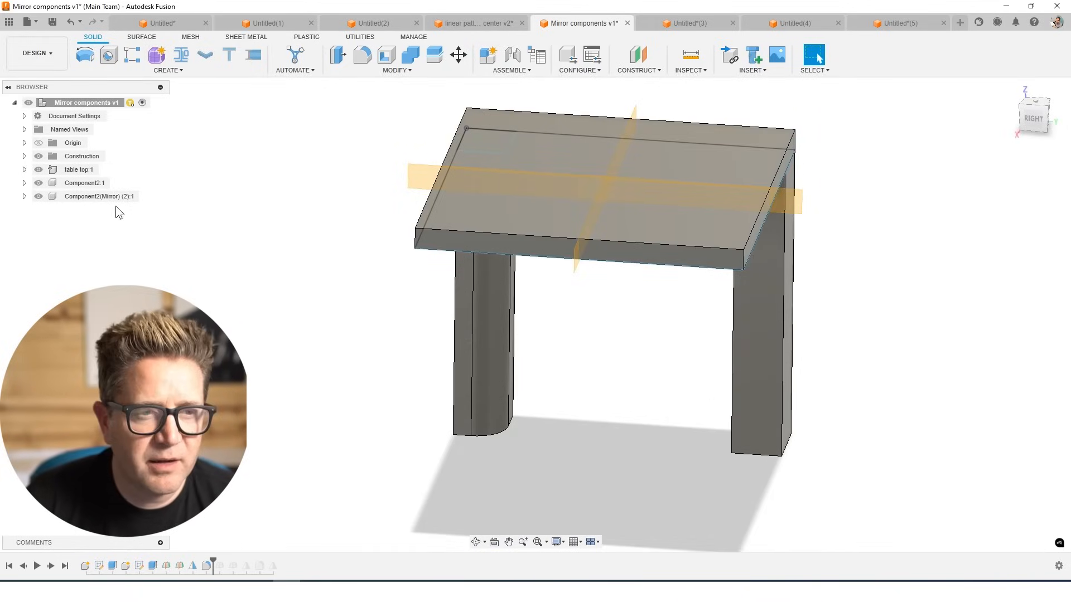
Step: Mirror both leg components across the second midplane so the table has four legs
click(99, 197)
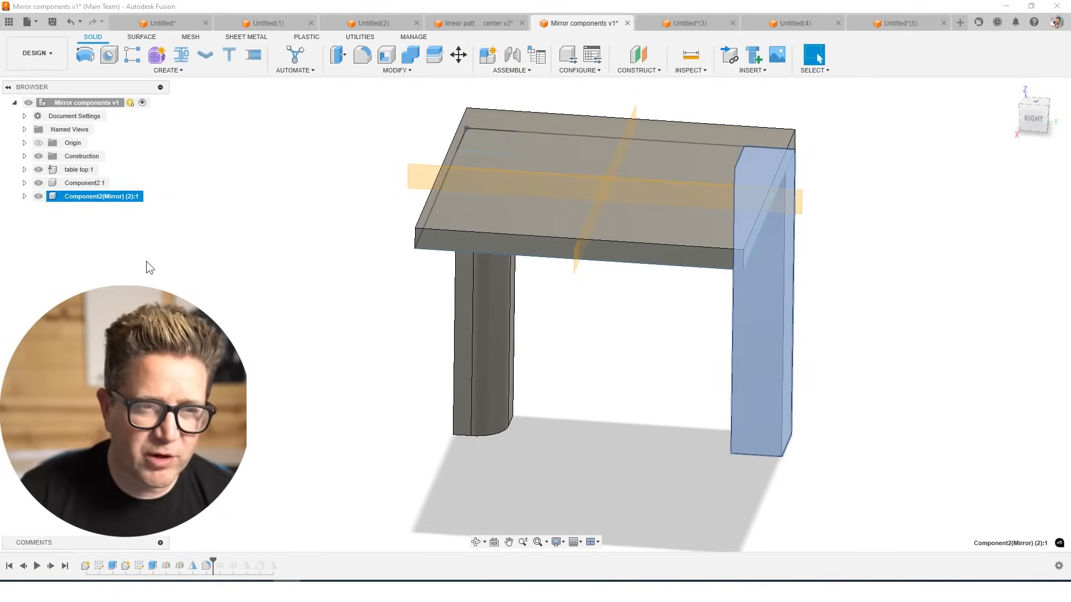
click(83, 182)
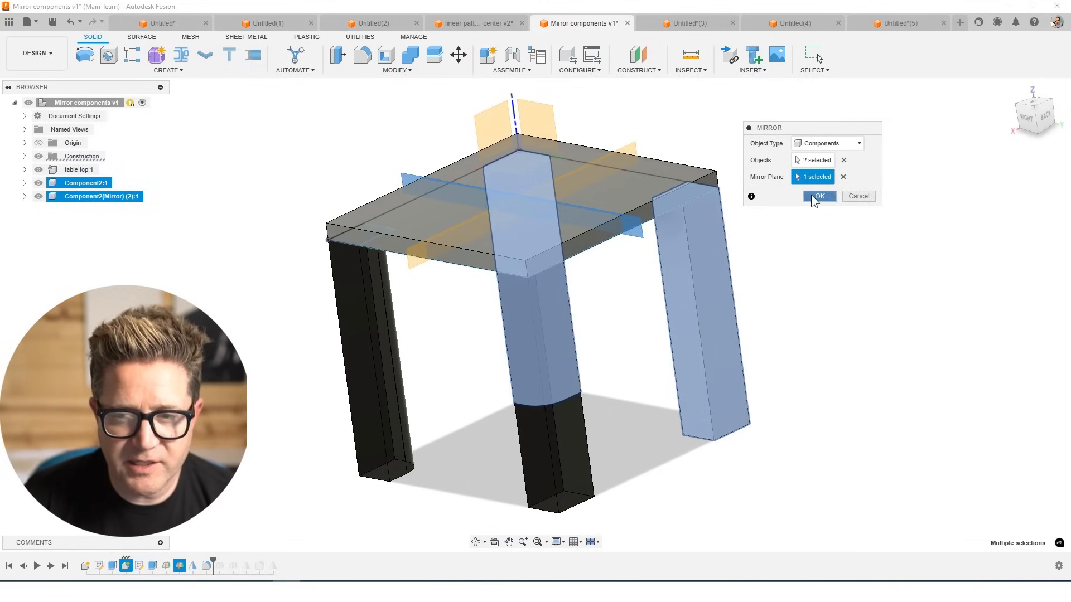
click(820, 196)
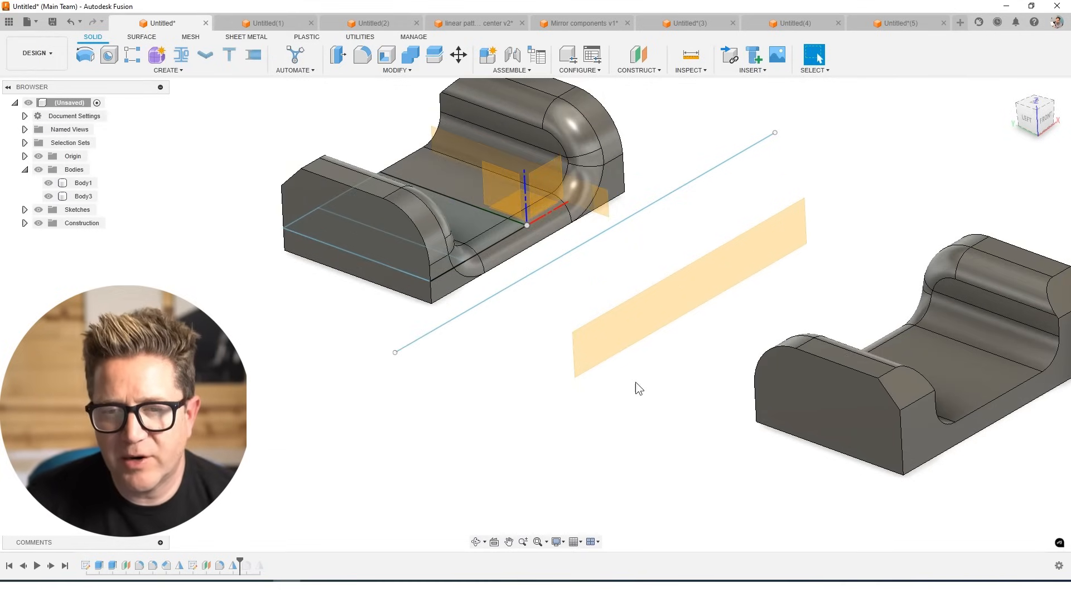
mouse_move(550, 420)
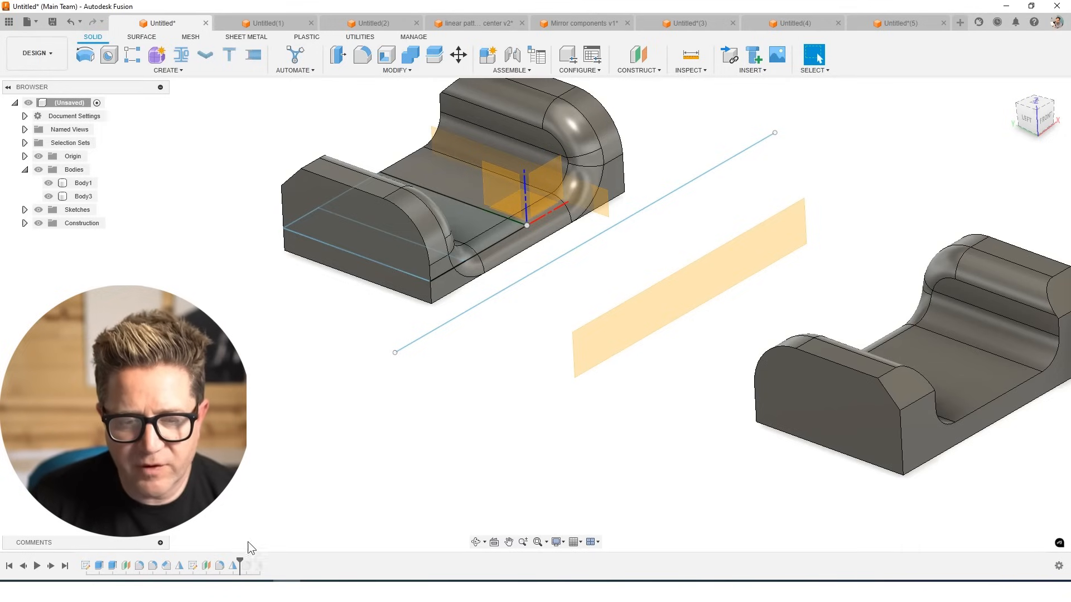
Step: Suppress the Mirror feature in the timeline so the mirrored copy disappears
right_click(232, 565)
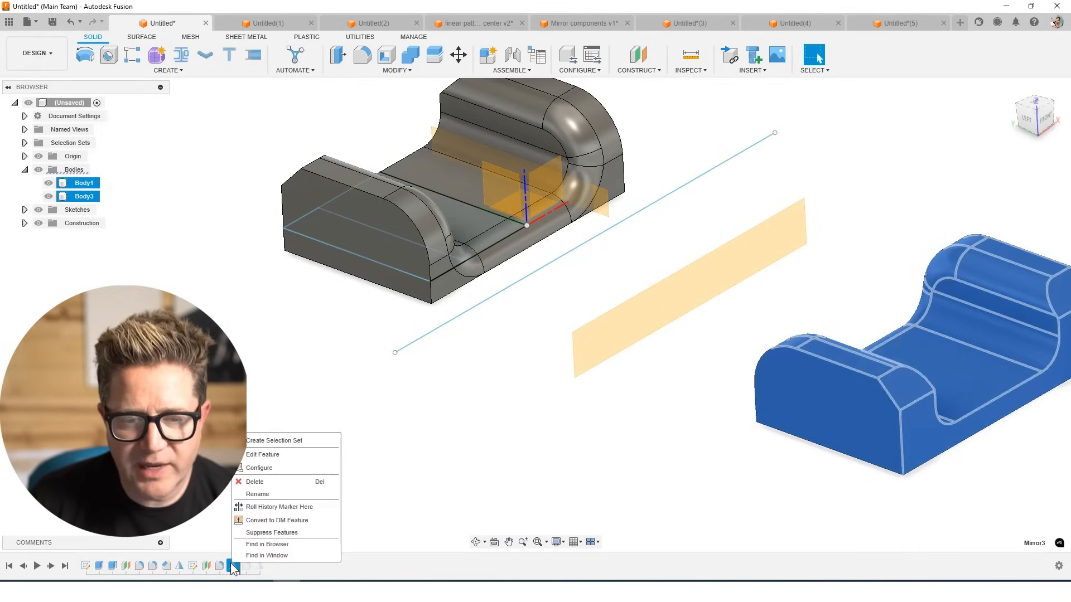
click(263, 454)
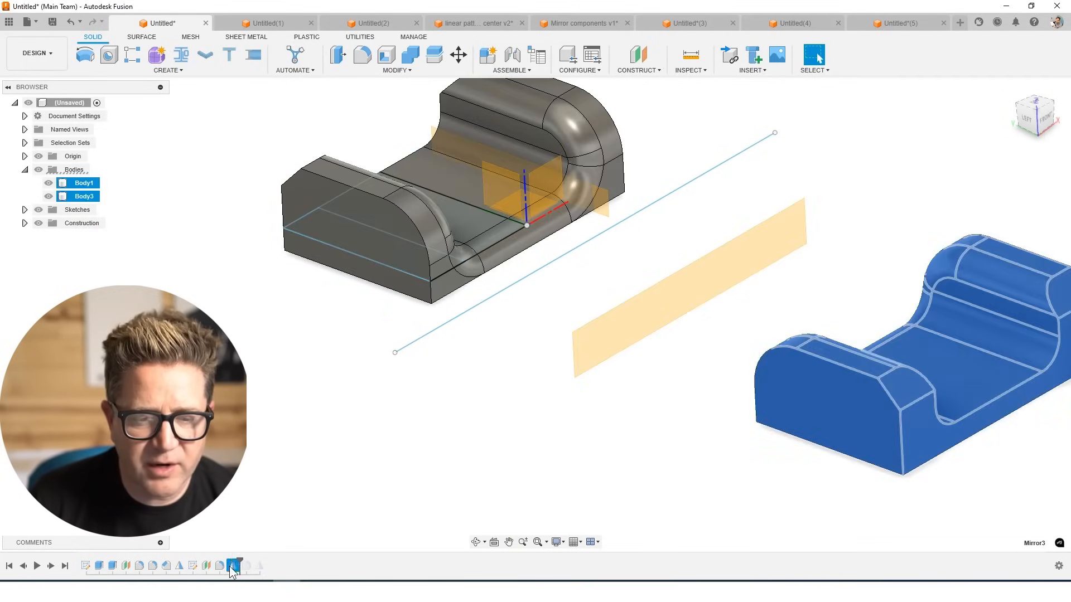
right_click(232, 566)
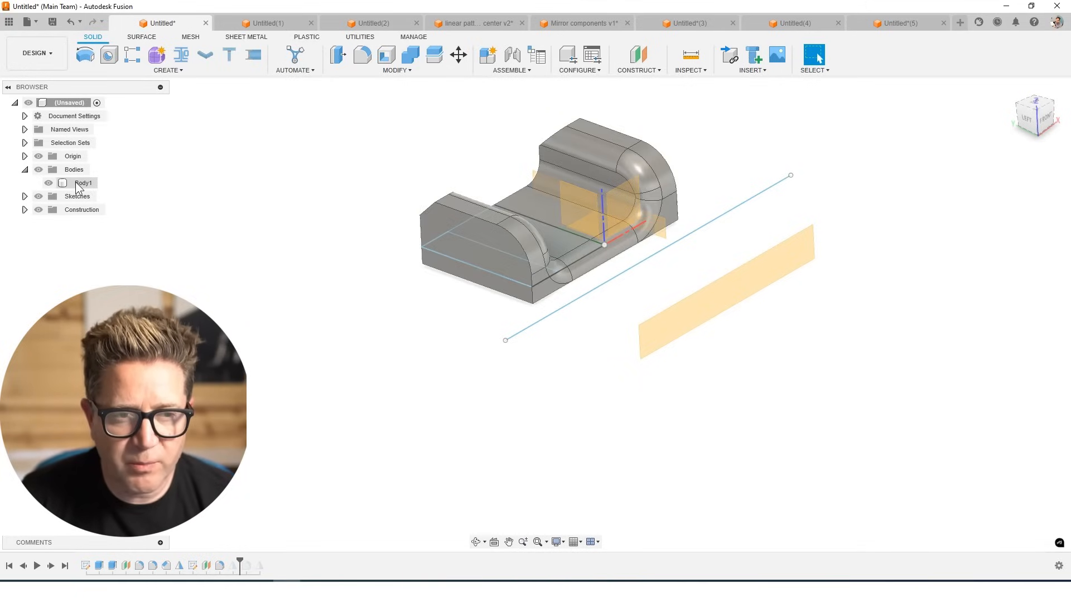
right_click(233, 566)
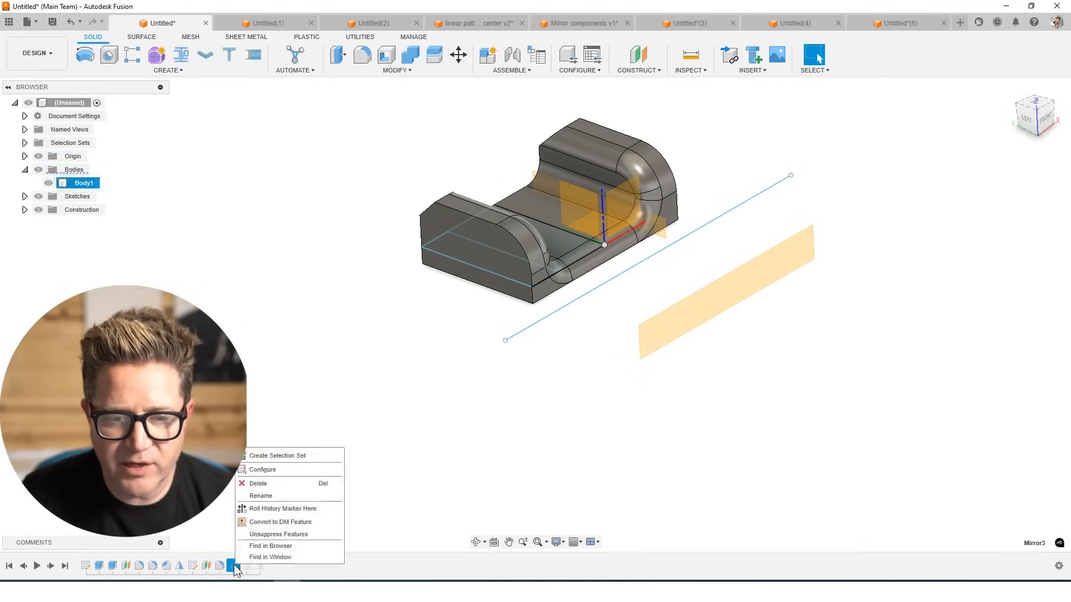